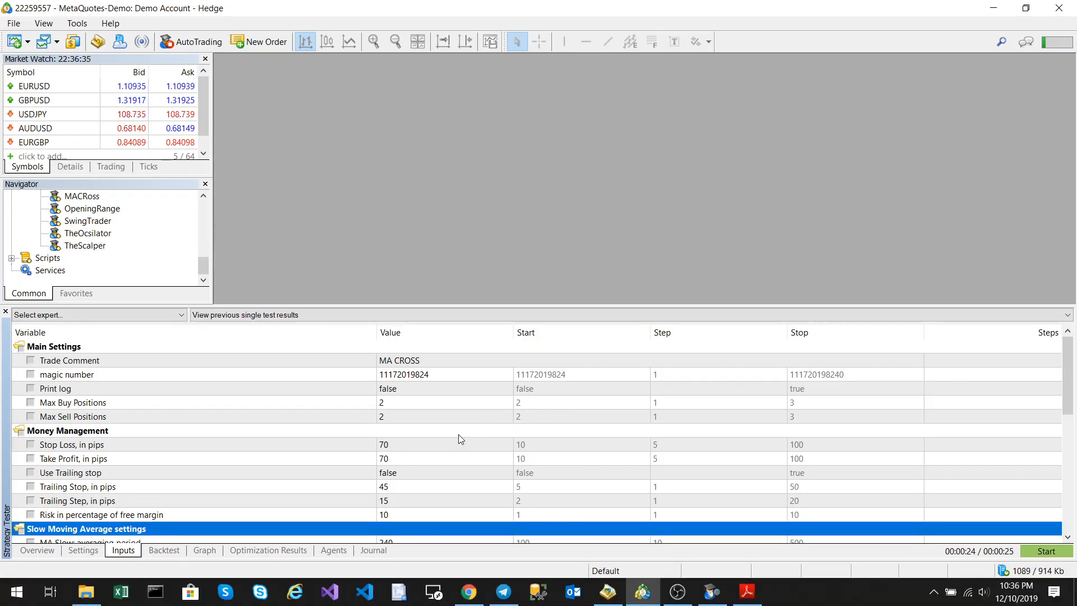
# Scroll MACRoss.mq5 down to the CheckSignal function and highlight its definition.
pyautogui.scroll(-3)
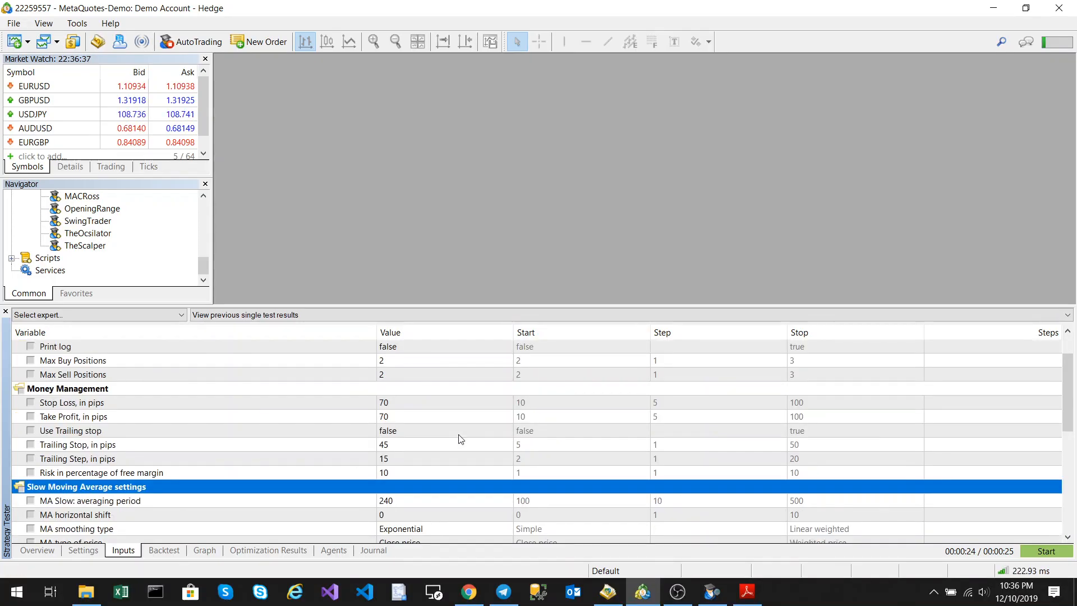
pyautogui.scroll(-3)
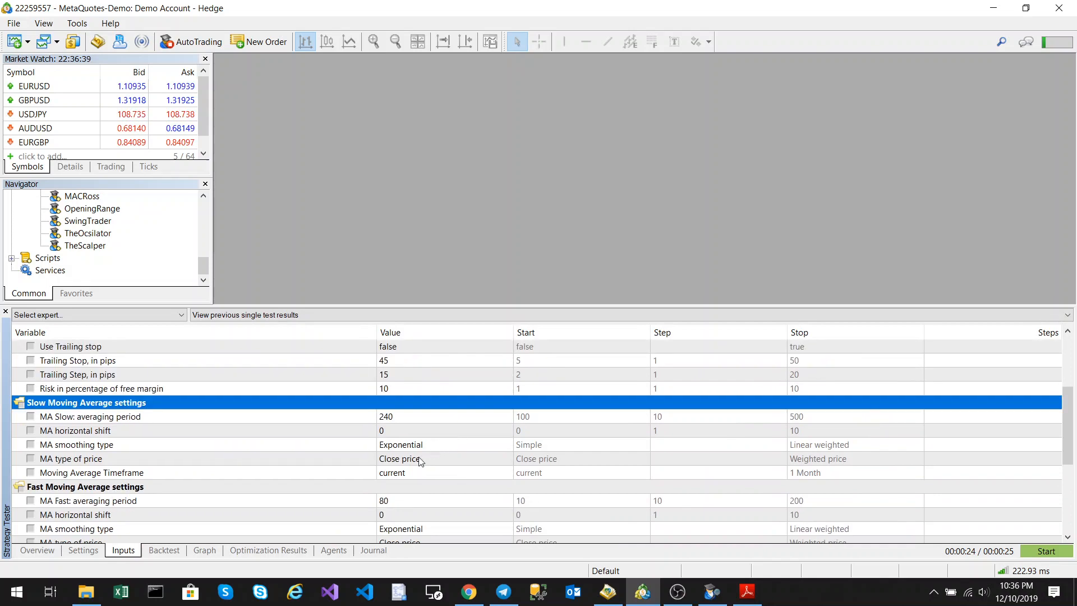
pyautogui.scroll(-3)
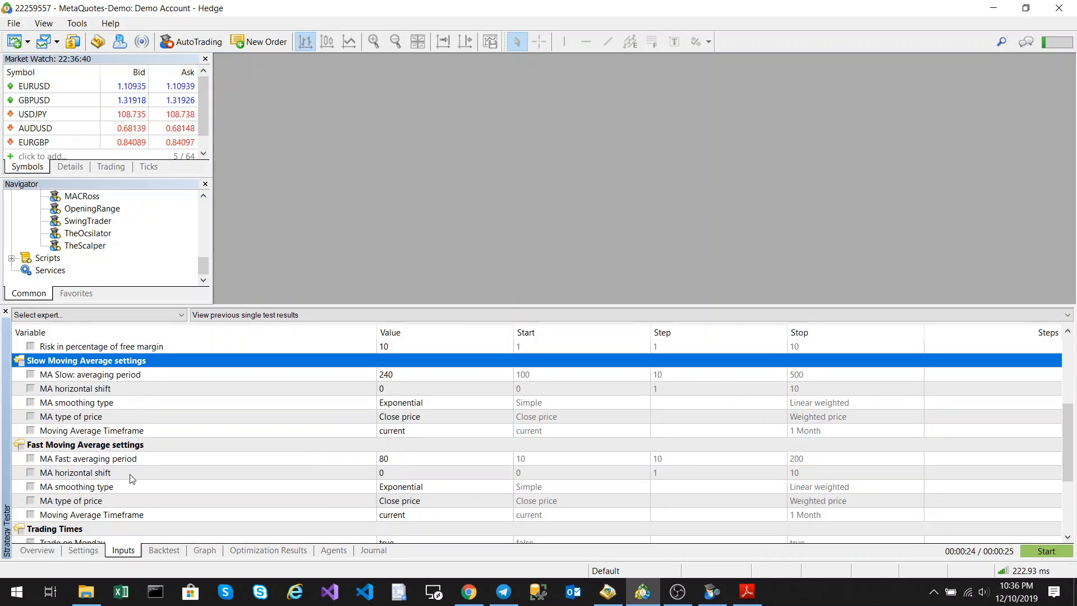
pyautogui.moveTo(237, 462)
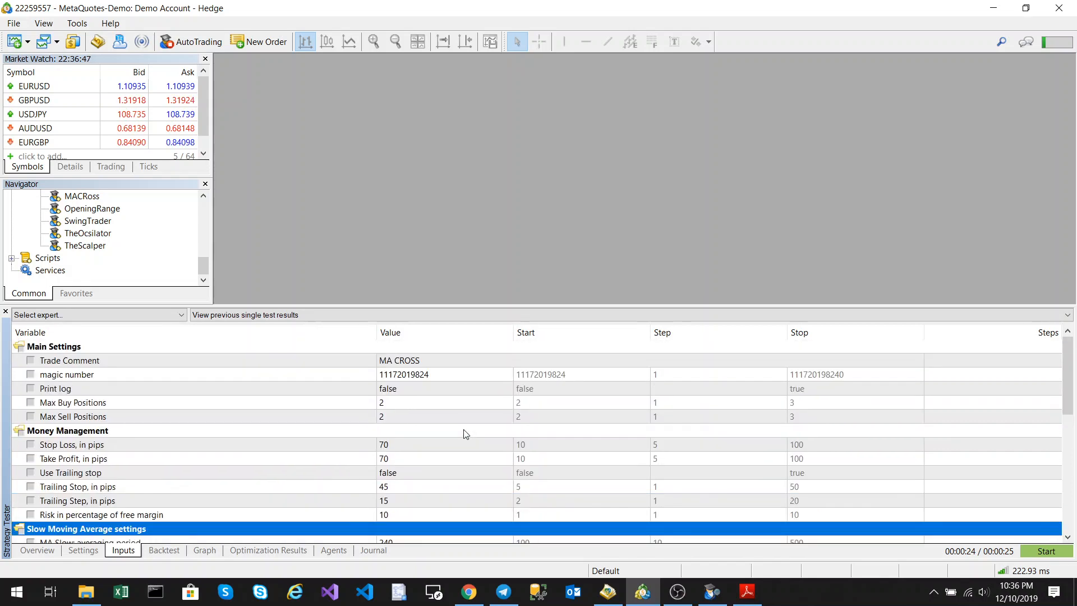
pyautogui.moveTo(337, 453)
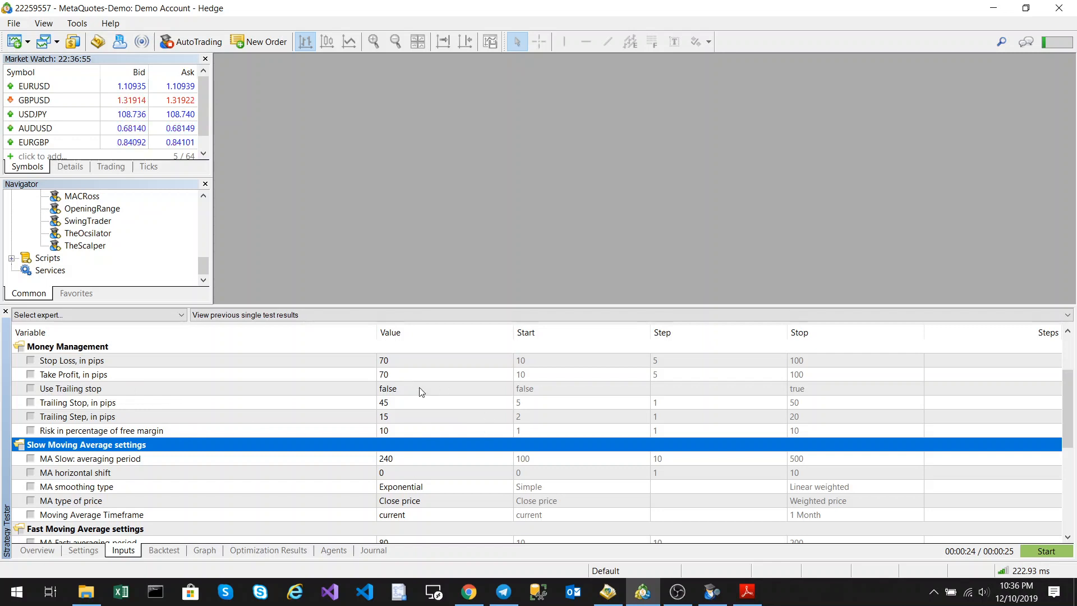
pyautogui.scroll(-3)
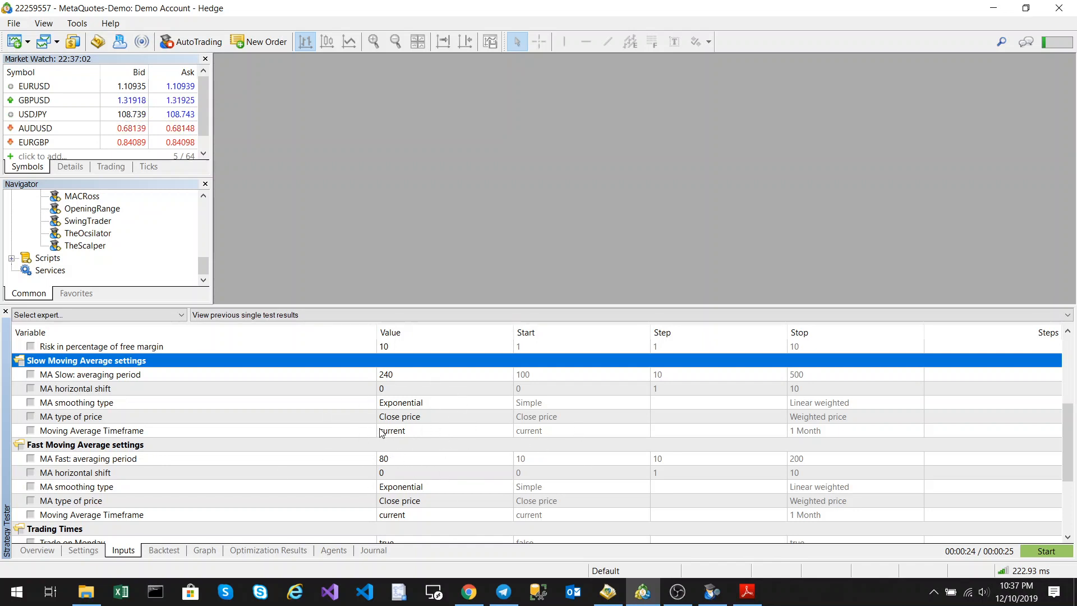
pyautogui.moveTo(407, 400)
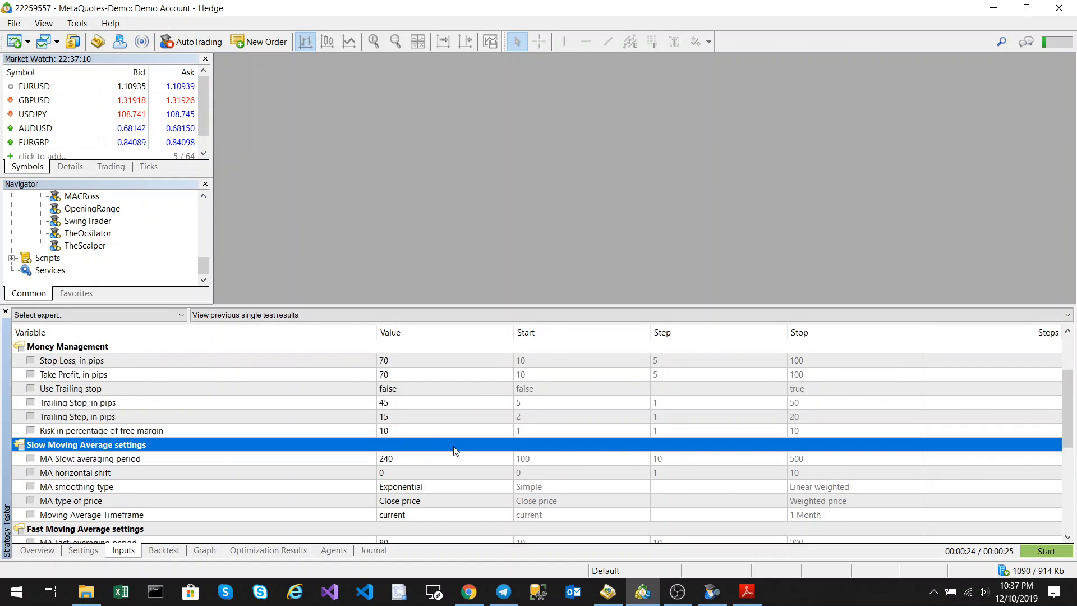
pyautogui.scroll(-3)
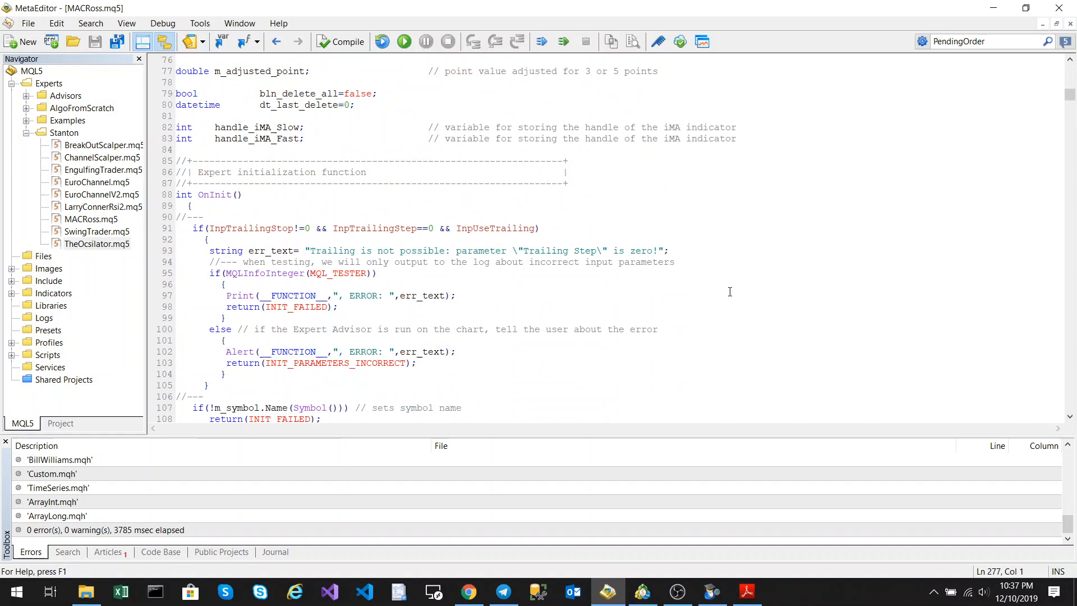
pyautogui.scroll(-3)
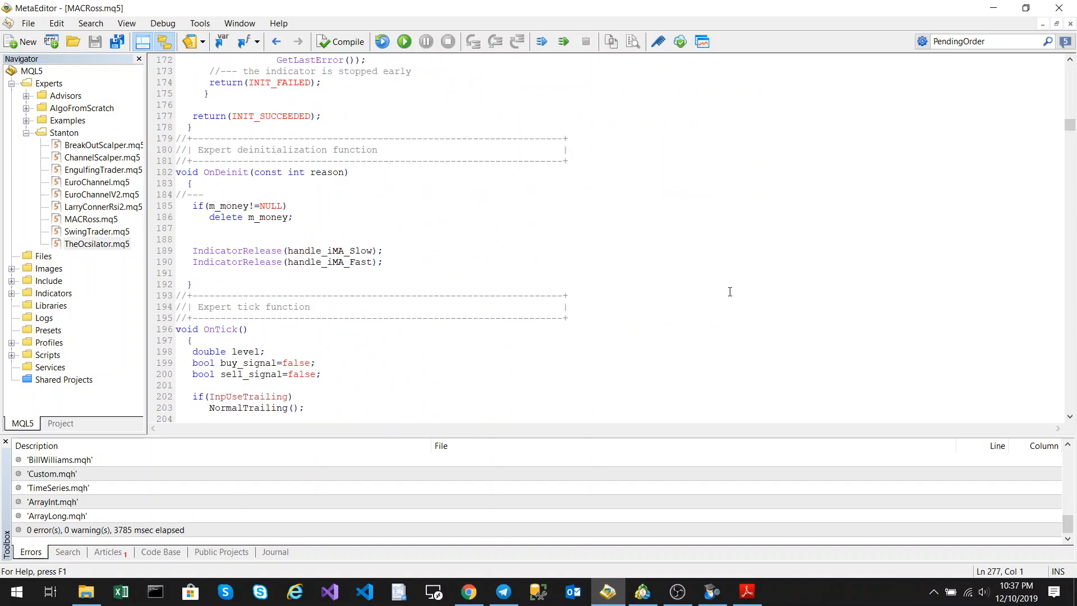
pyautogui.scroll(-3)
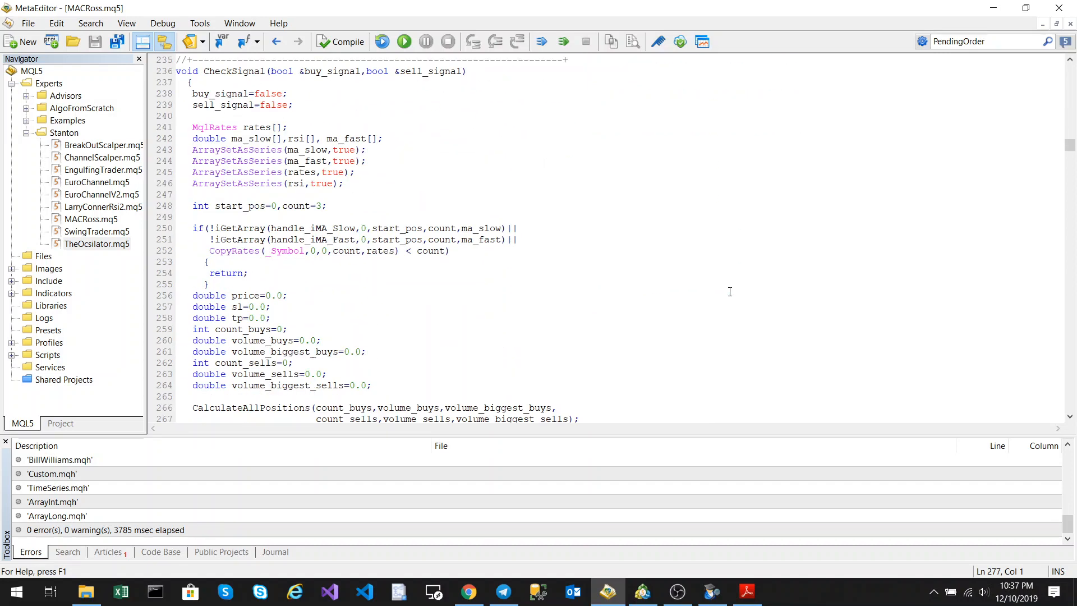
pyautogui.doubleClick(233, 138)
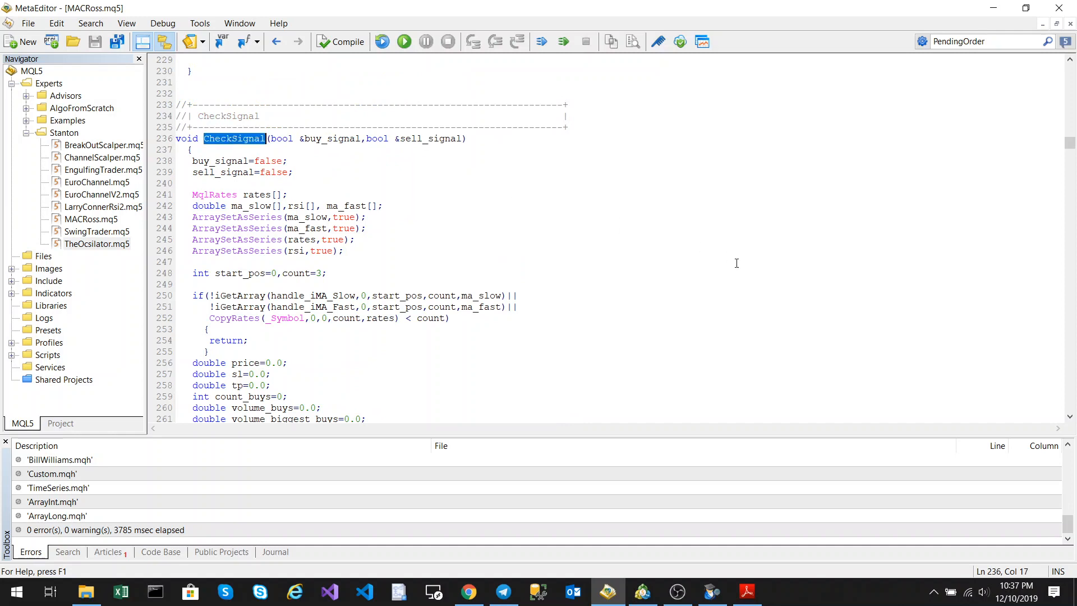
pyautogui.scroll(-3)
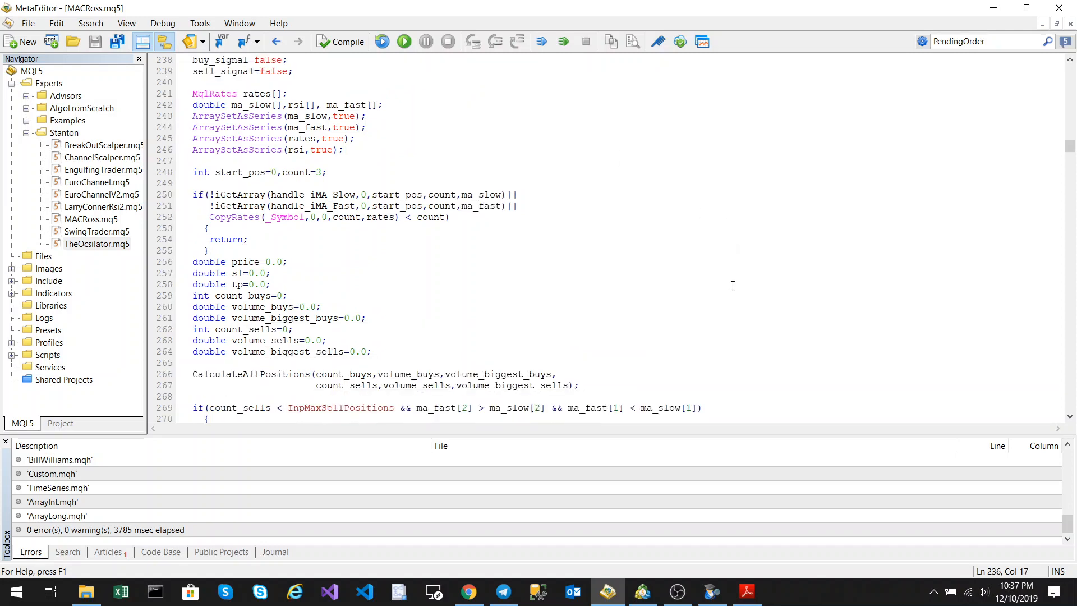
pyautogui.scroll(-3)
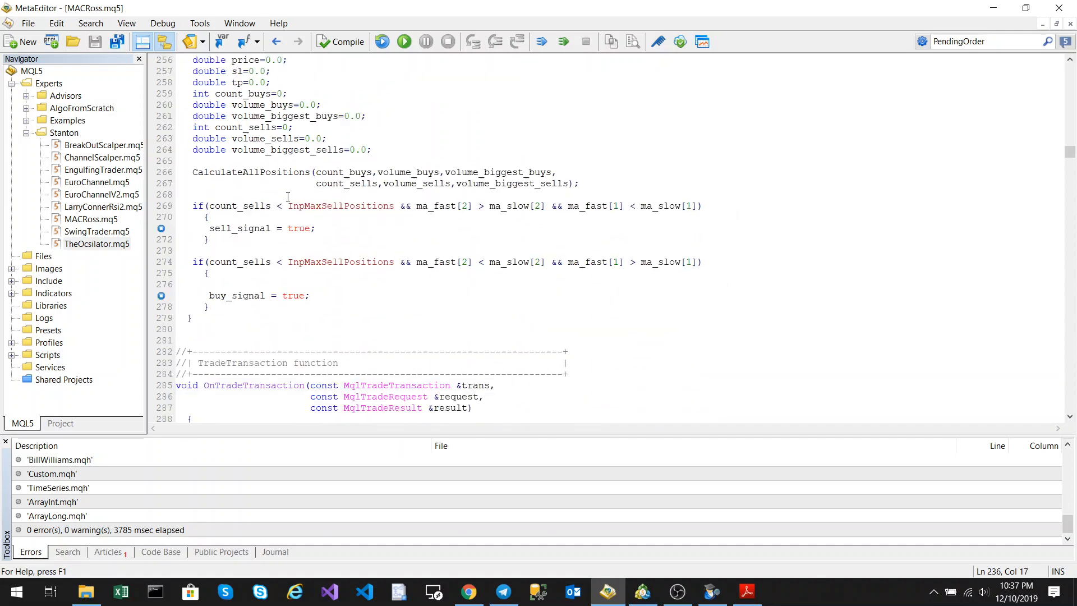
# Inspect the sell and buy conditions, selecting 'sells' in the buy line's count_sells.
pyautogui.doubleClick(340, 205)
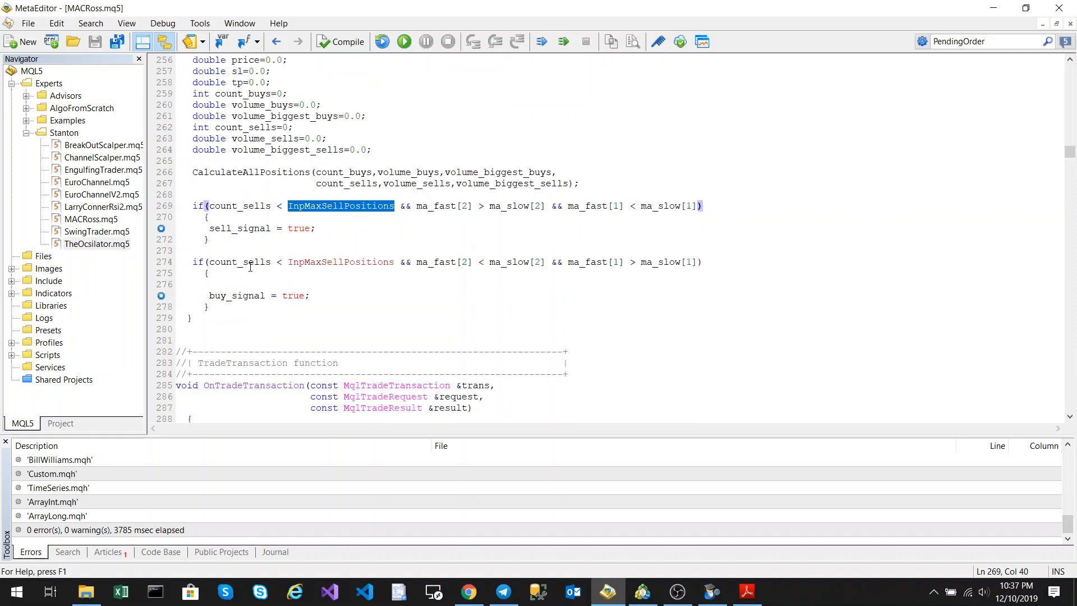
pyautogui.doubleClick(253, 262)
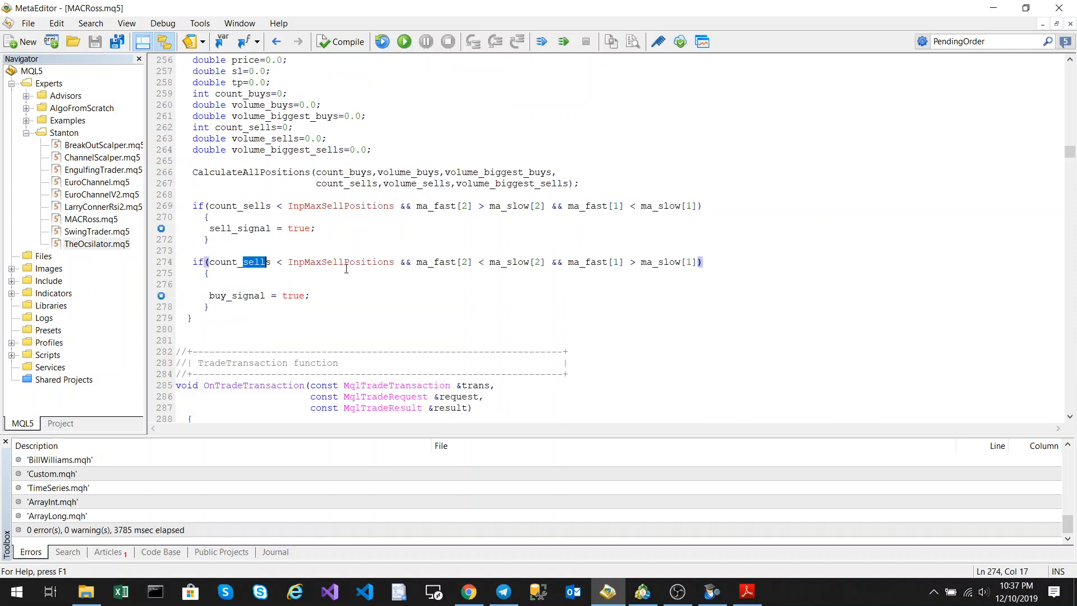
pyautogui.click(247, 262)
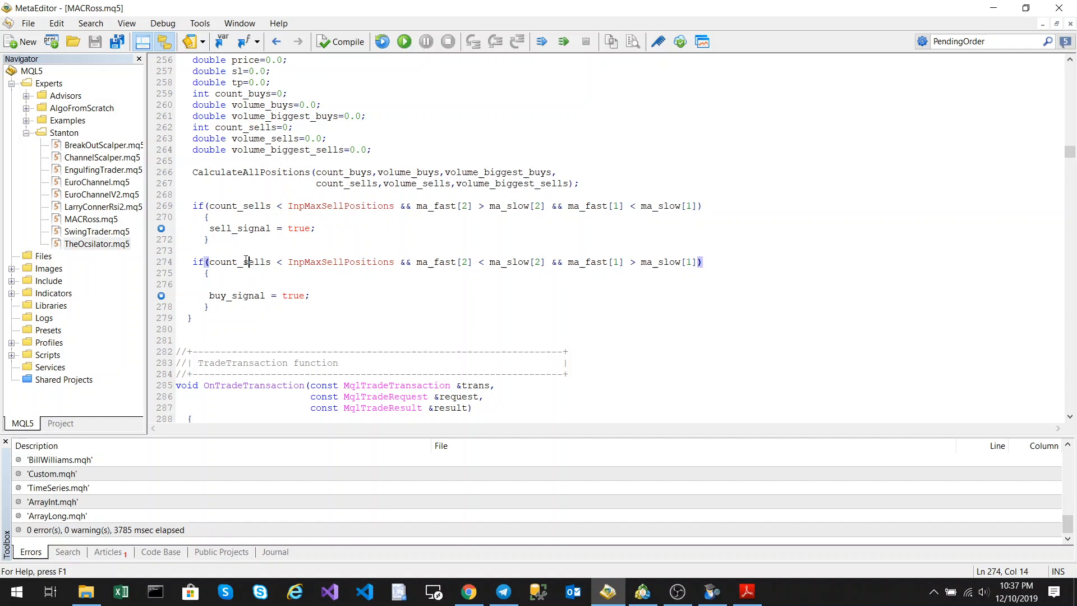
pyautogui.doubleClick(256, 262)
pyautogui.write('buy')
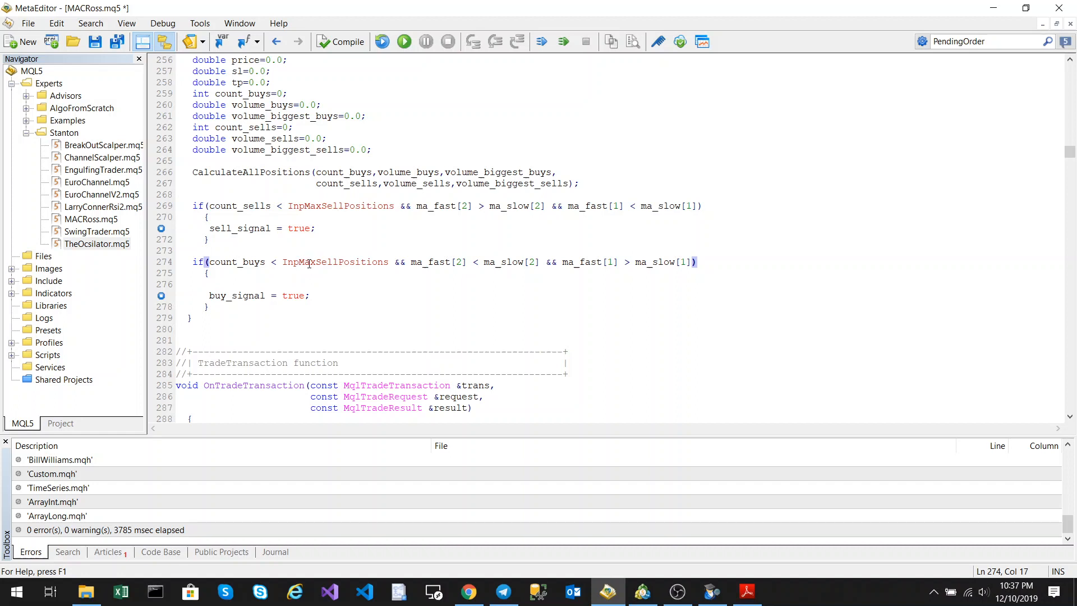
# Select the Sell part of the buy line's limit name and start retyping it as Buy.
pyautogui.doubleClick(351, 262)
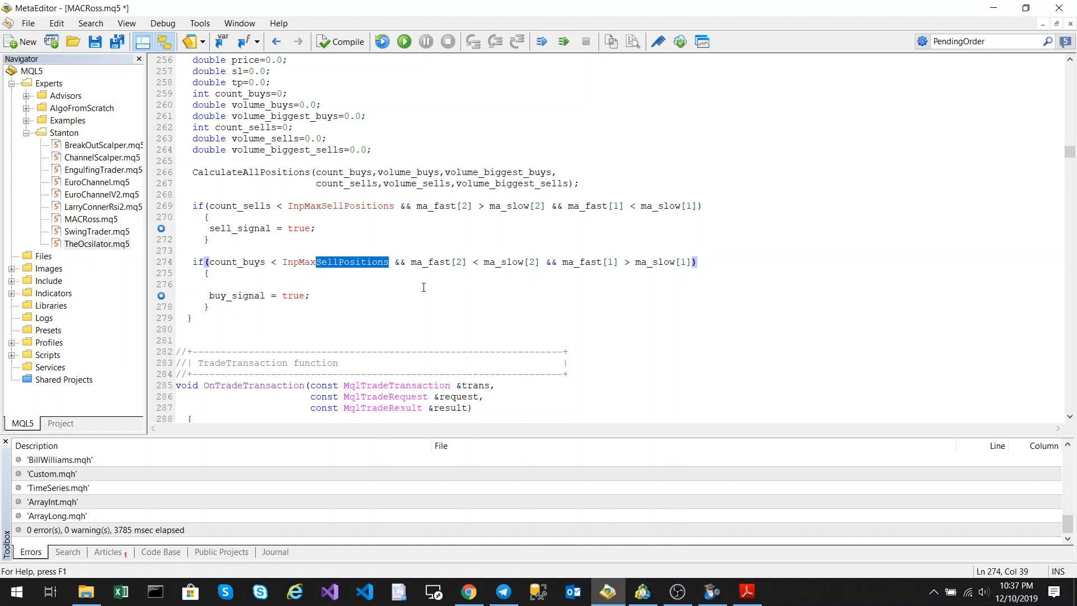
pyautogui.write('Buyh')
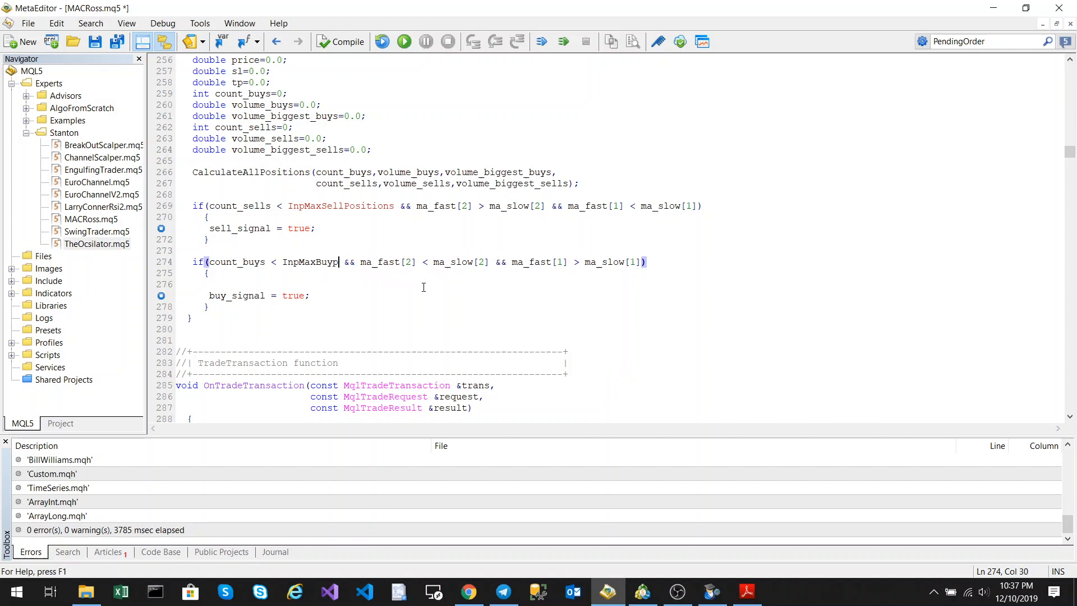
pyautogui.write('o')
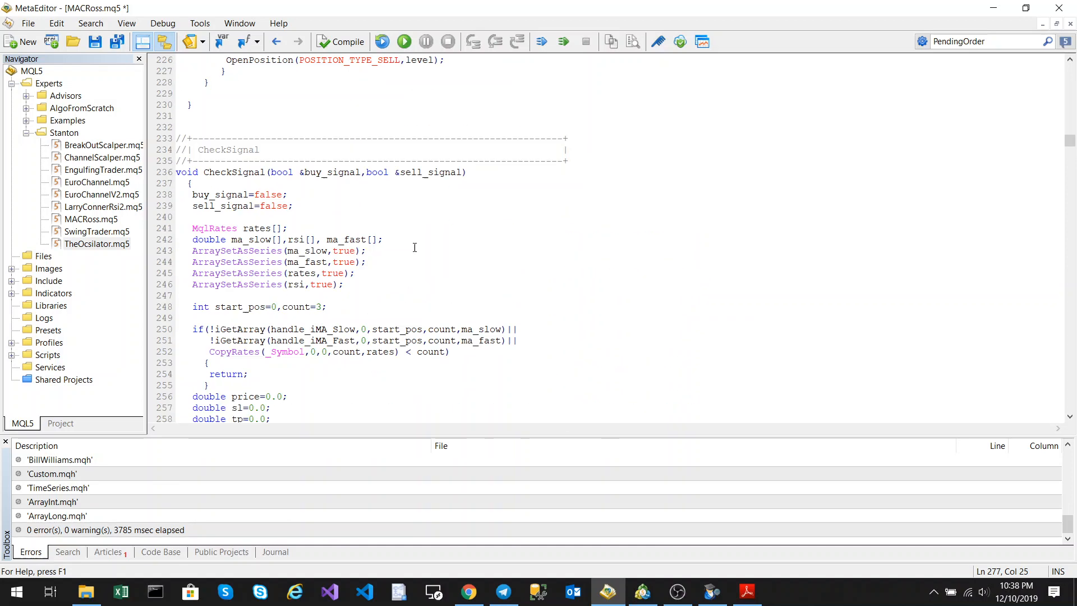
pyautogui.scroll(-3)
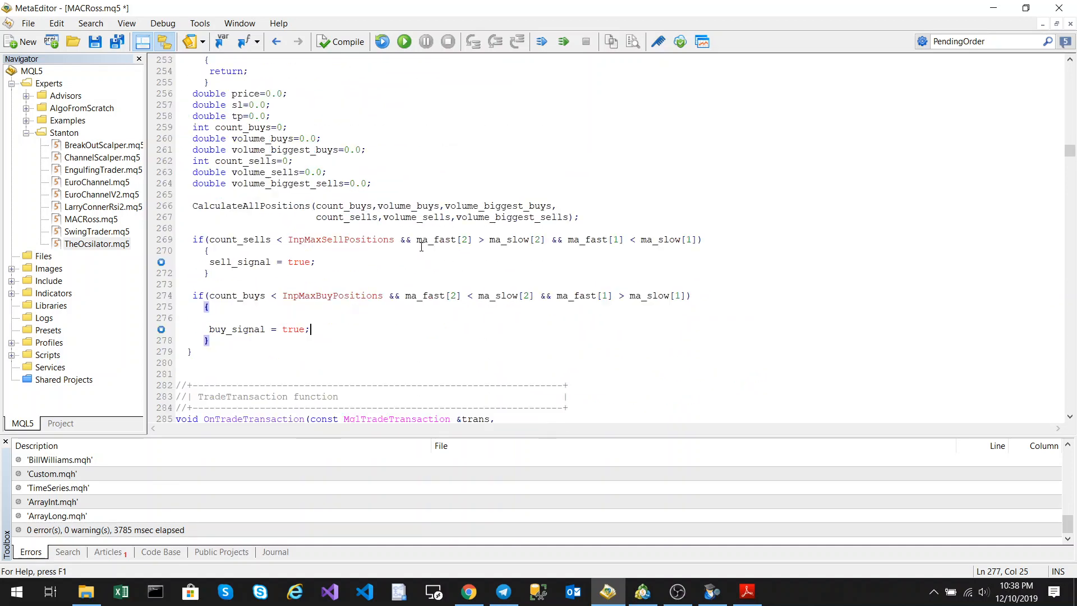
pyautogui.scroll(-3)
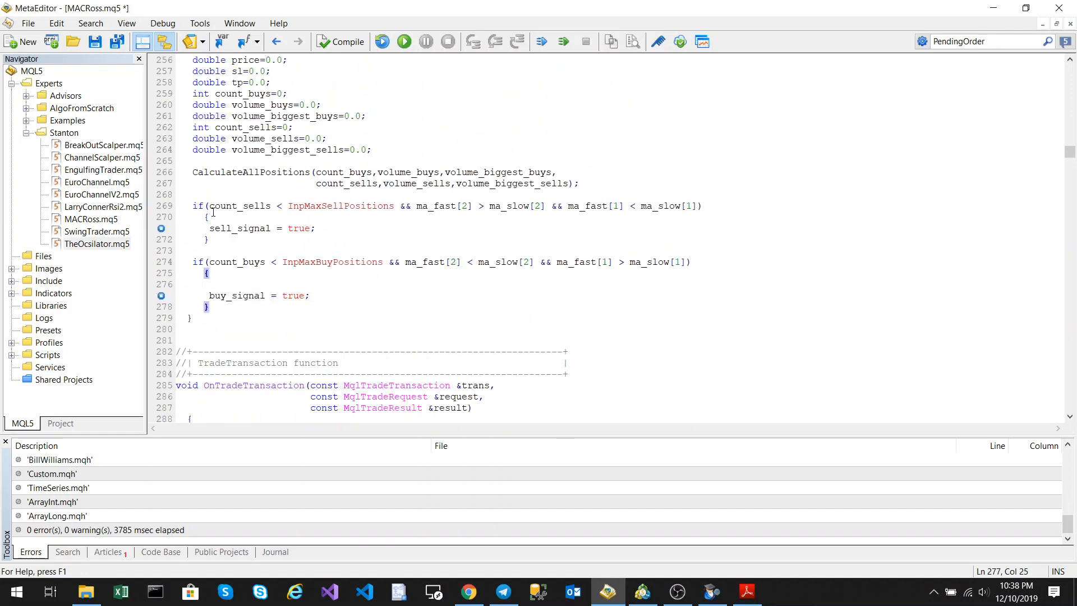
pyautogui.doubleClick(341, 206)
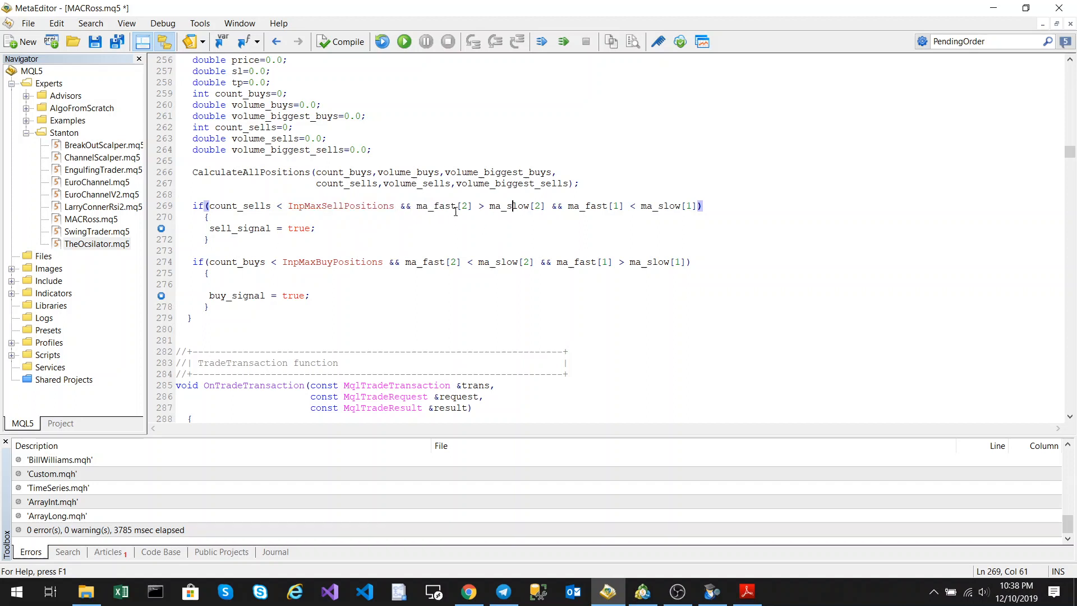
pyautogui.doubleClick(437, 206)
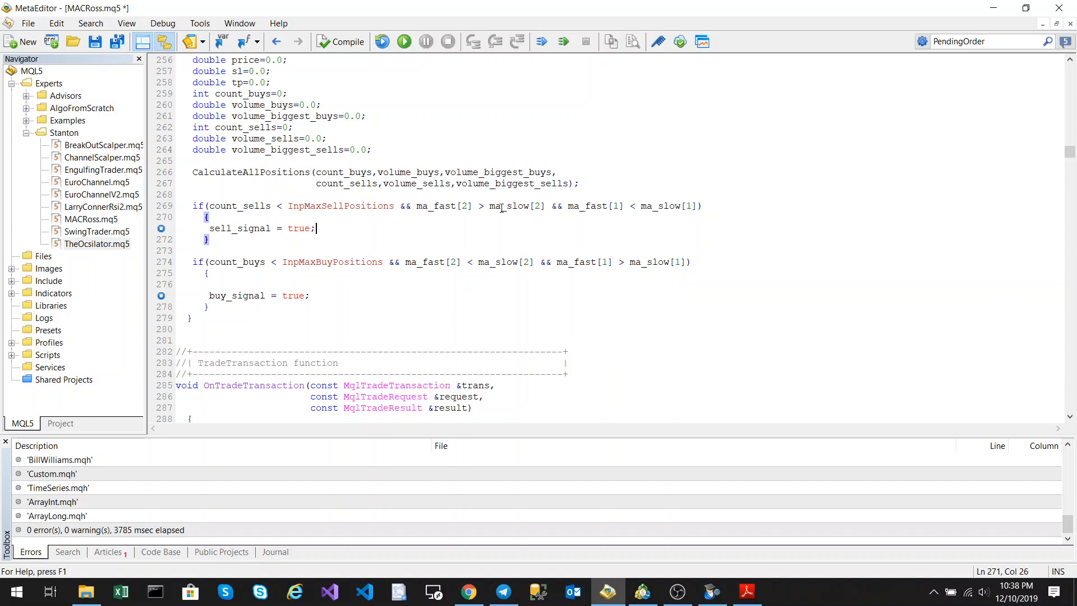
pyautogui.doubleClick(587, 206)
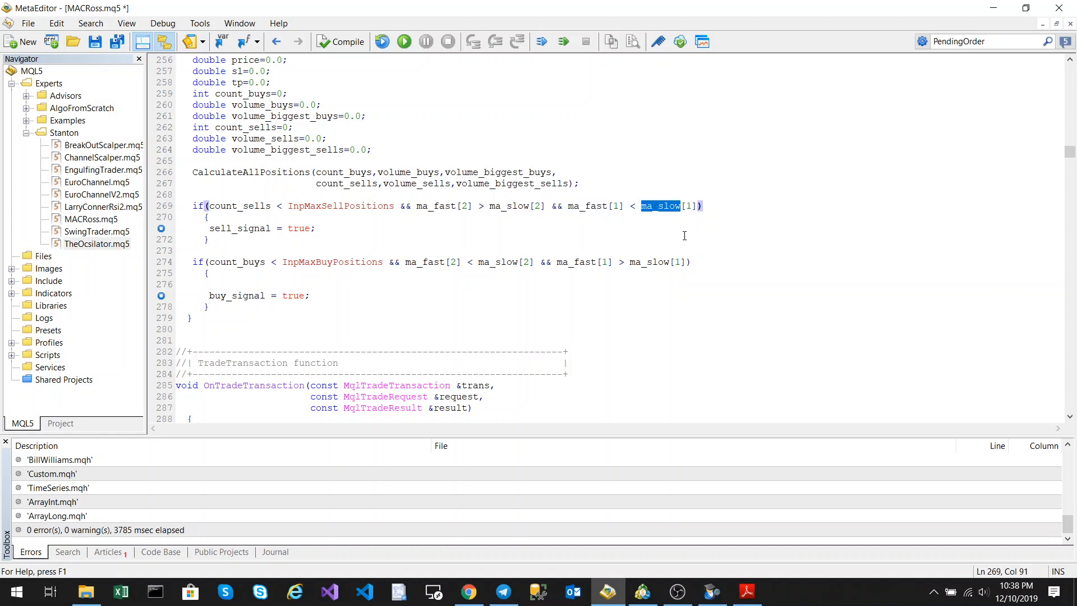
pyautogui.moveTo(731, 269)
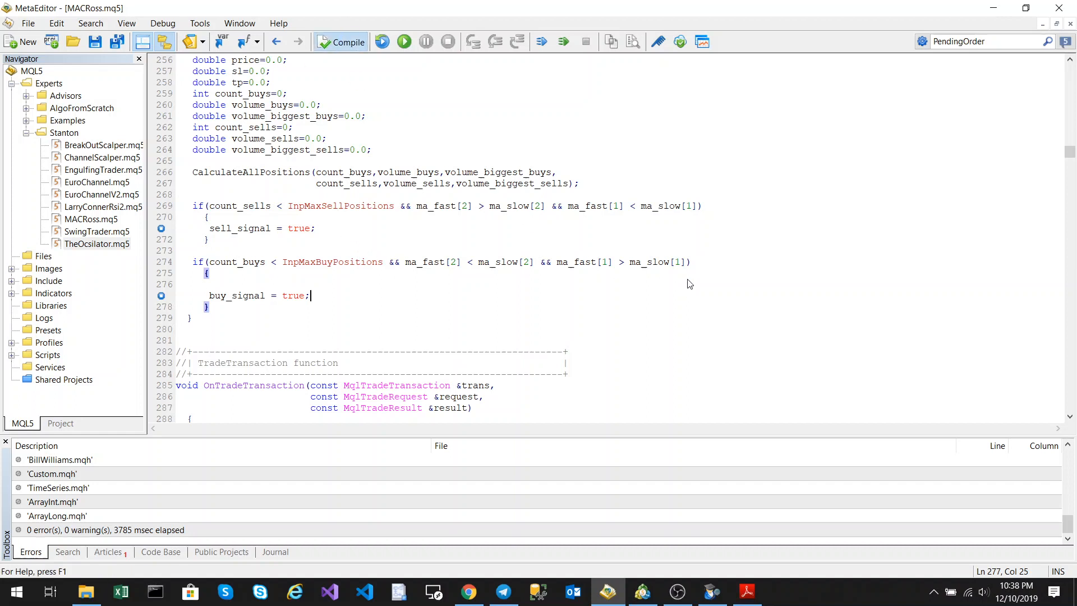
# Launch debugging on history data, which compiles the edited MACRoss.mq5.
pyautogui.click(342, 41)
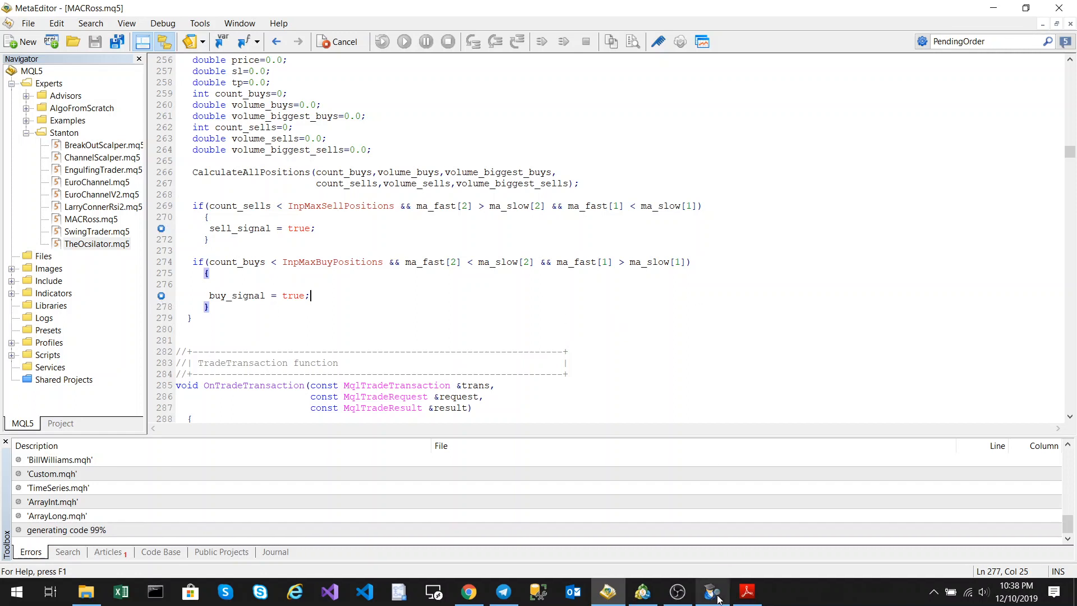
pyautogui.moveTo(712, 591)
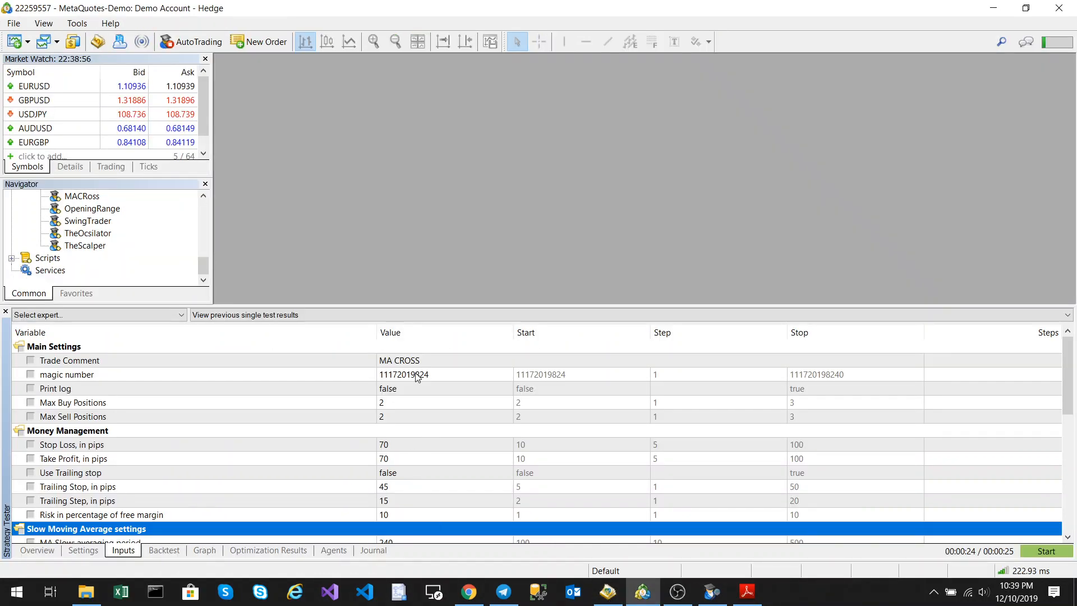
pyautogui.click(82, 551)
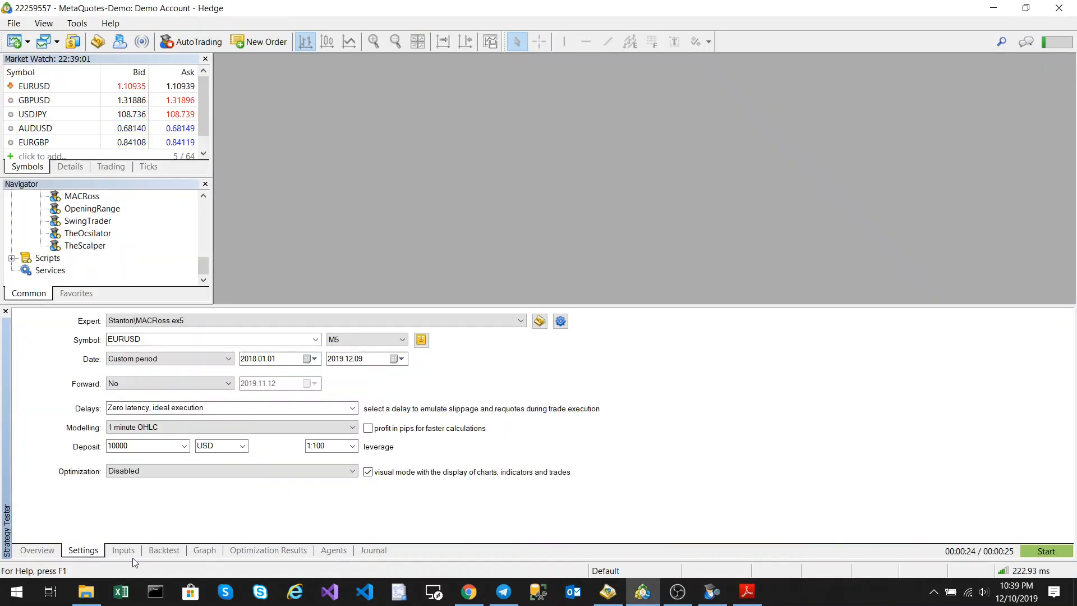
pyautogui.click(122, 549)
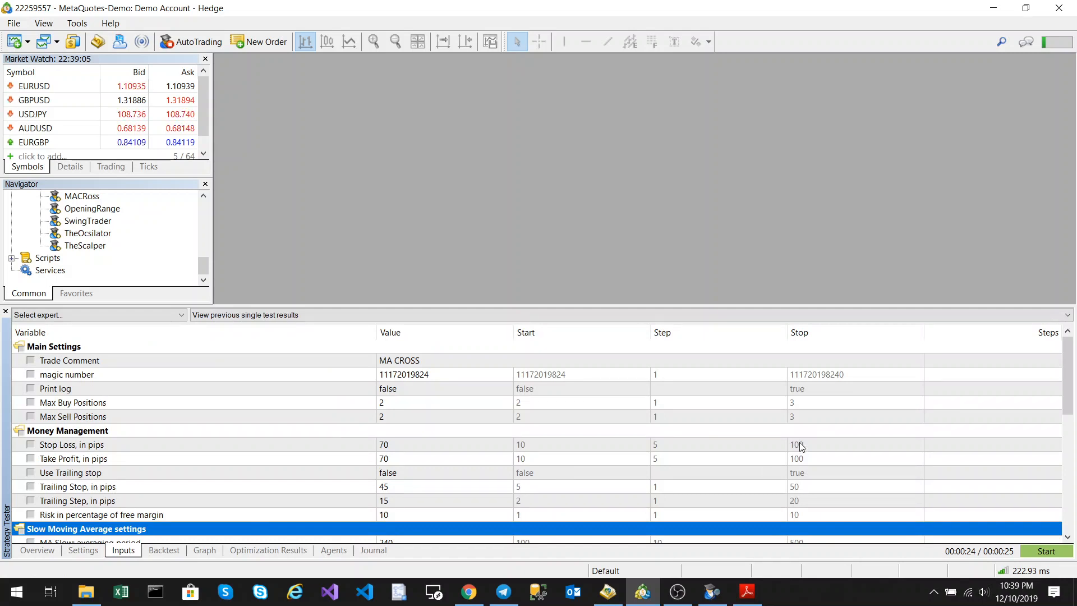
pyautogui.moveTo(745, 480)
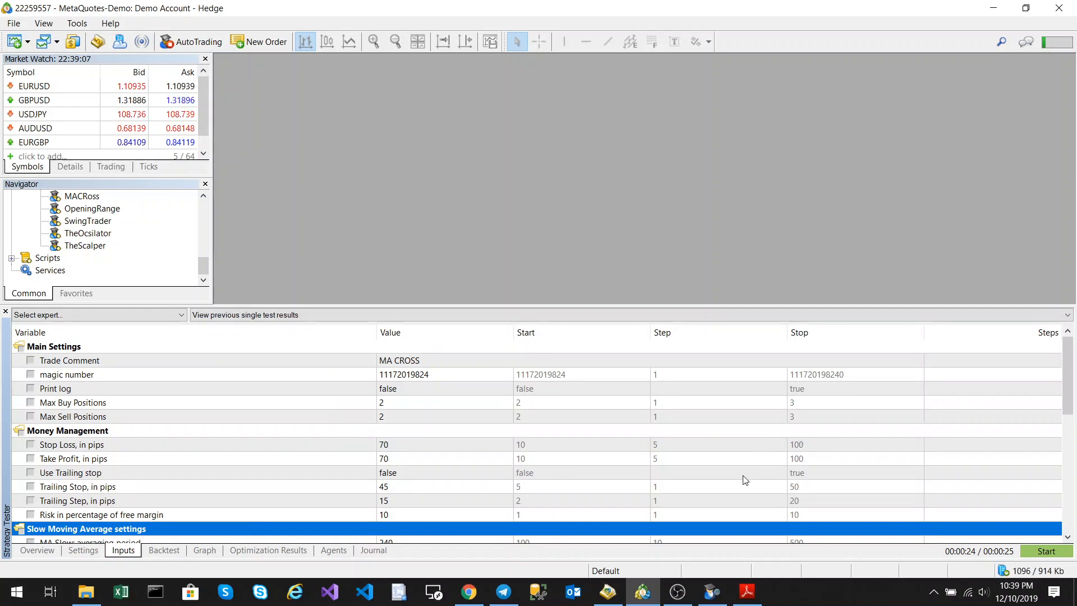
pyautogui.moveTo(732, 518)
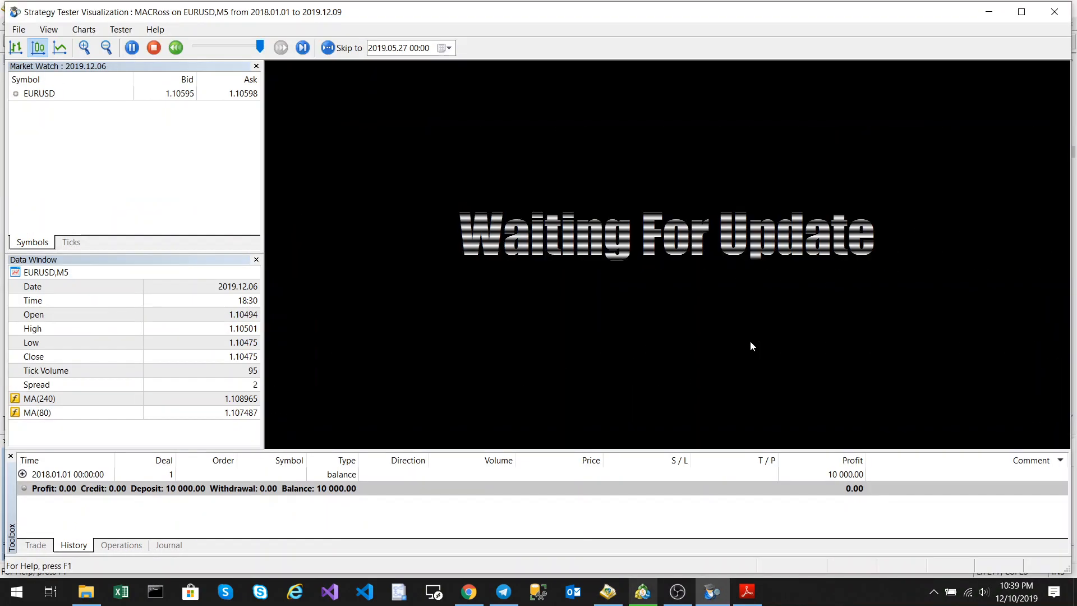
pyautogui.moveTo(568, 309)
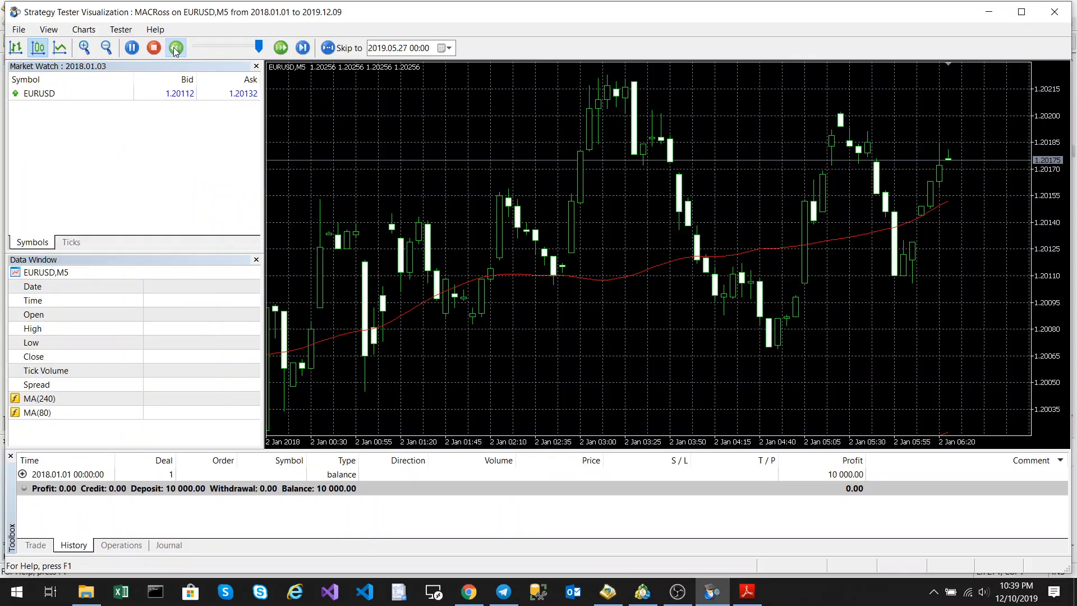
# Raise the visual tester speed until the run halts at the buy-signal breakpoint.
pyautogui.click(175, 47)
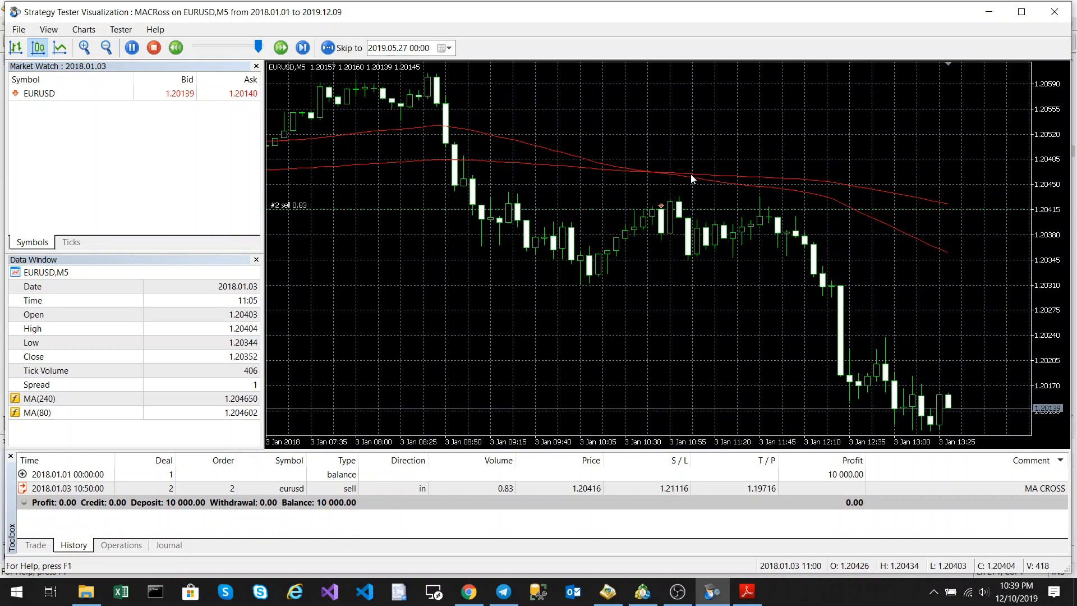
pyautogui.click(302, 47)
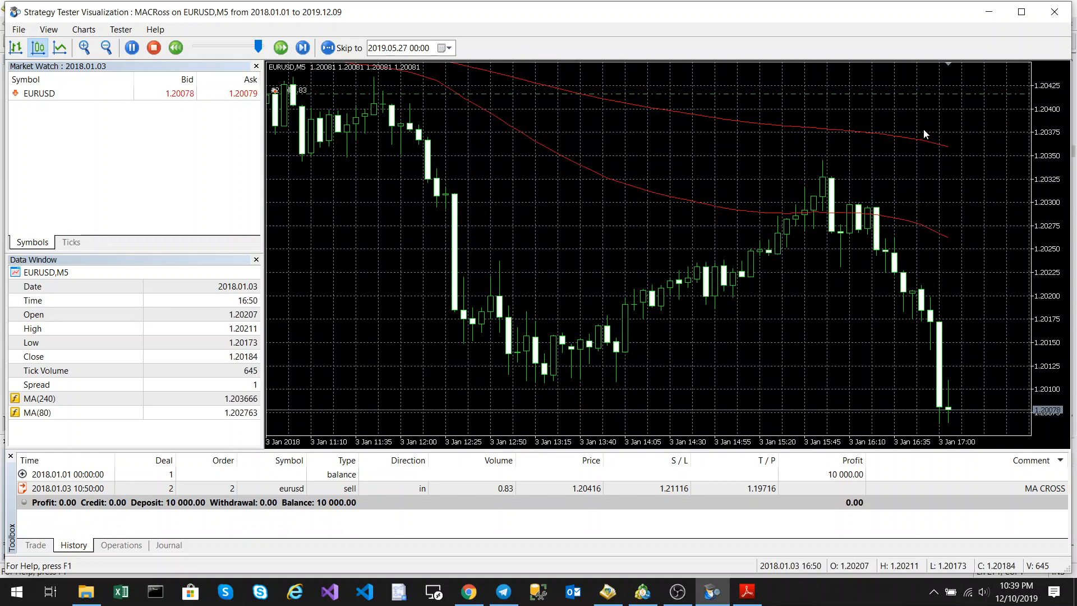
pyautogui.click(302, 47)
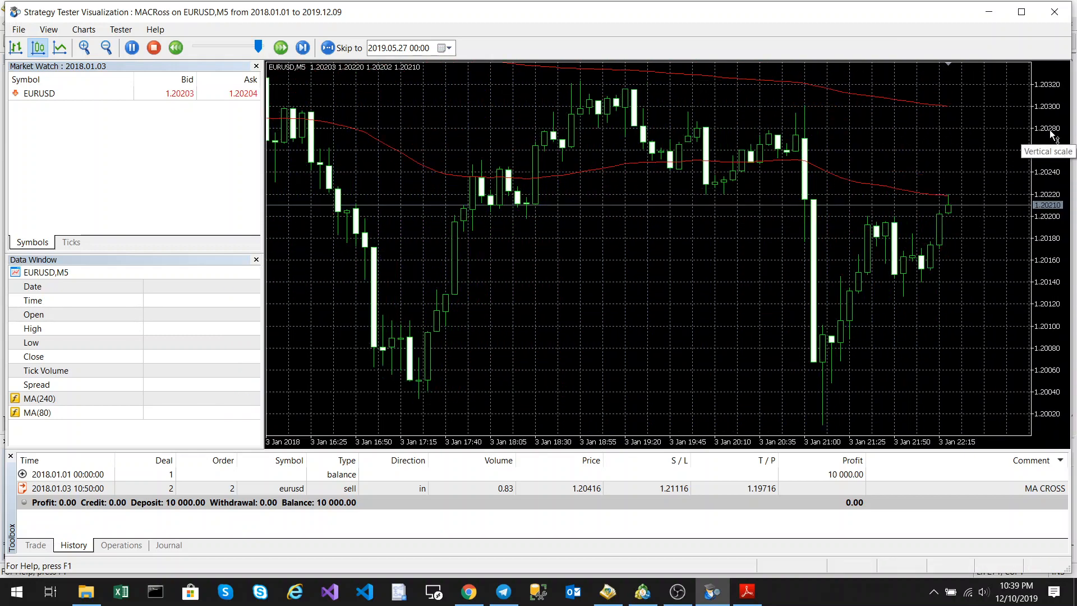
pyautogui.click(302, 48)
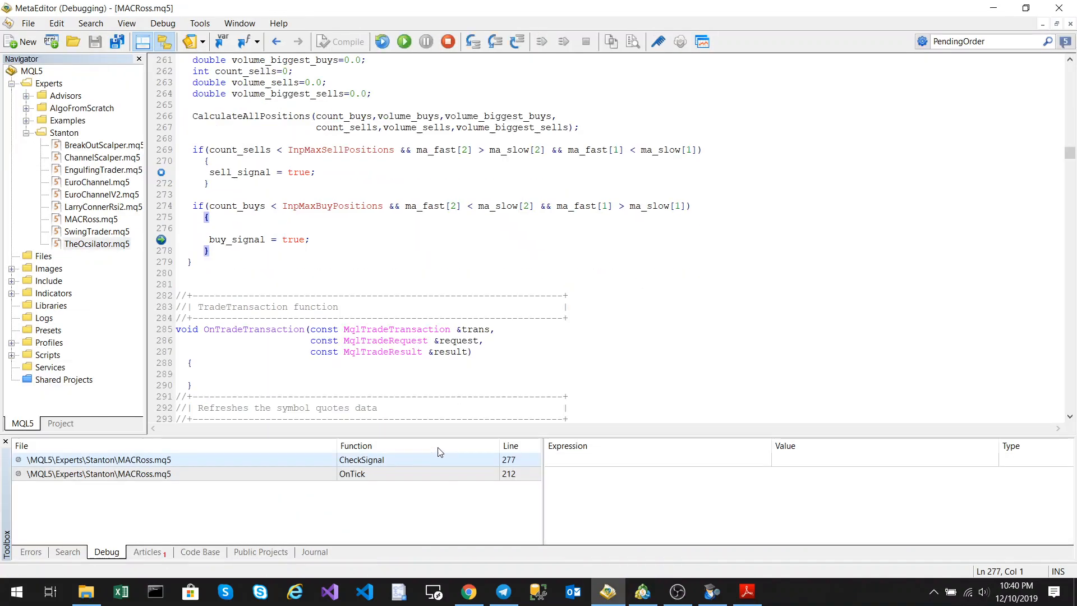
# Resume execution past the CheckSignal breakpoint from the debug toolbar.
pyautogui.click(642, 592)
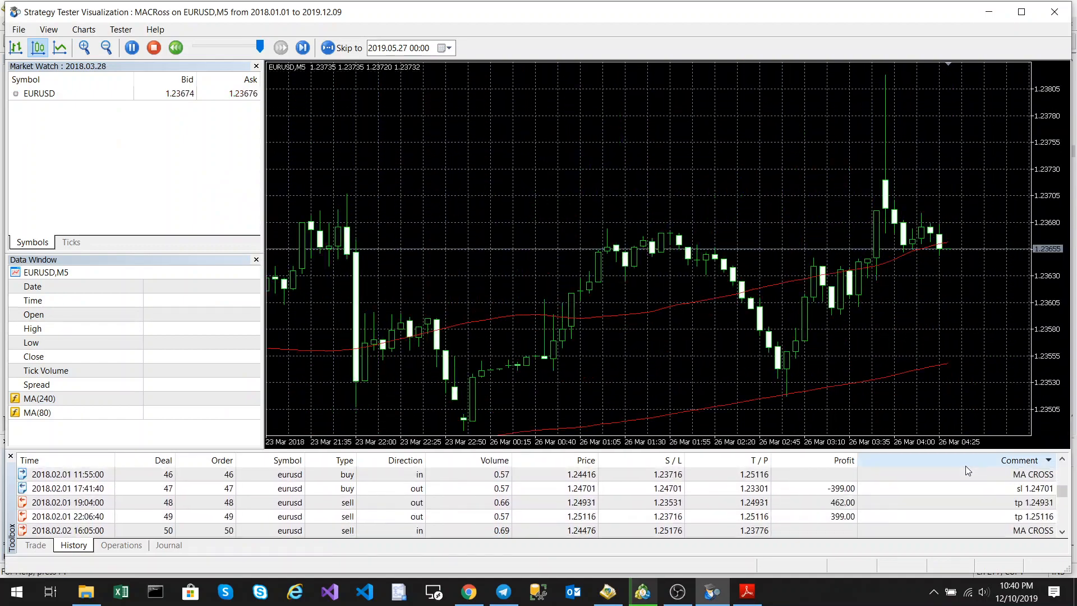
# Let the backtest run into late 2019, then close the visualization window.
pyautogui.click(303, 47)
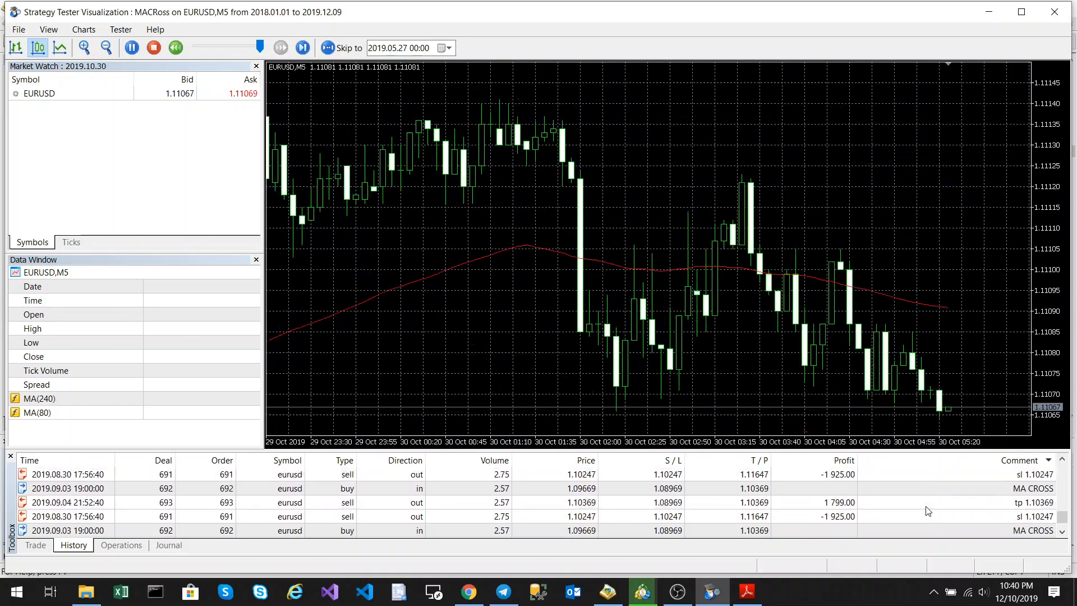
pyautogui.click(607, 591)
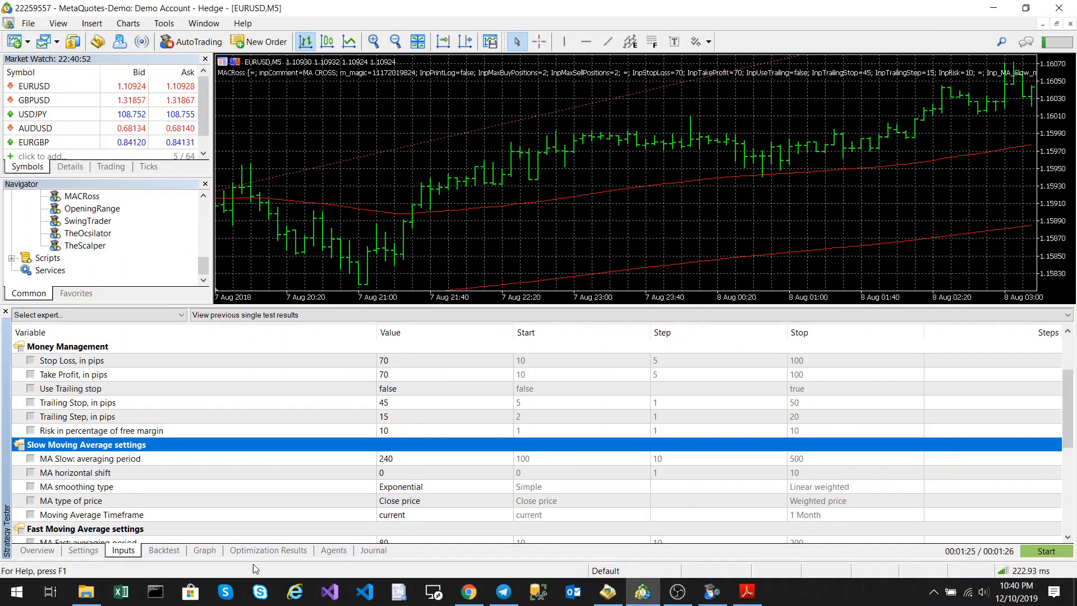
# Check the Graph and Optimization tabs, then open the Backtest report (22,510 profit, 388 trades).
pyautogui.click(204, 549)
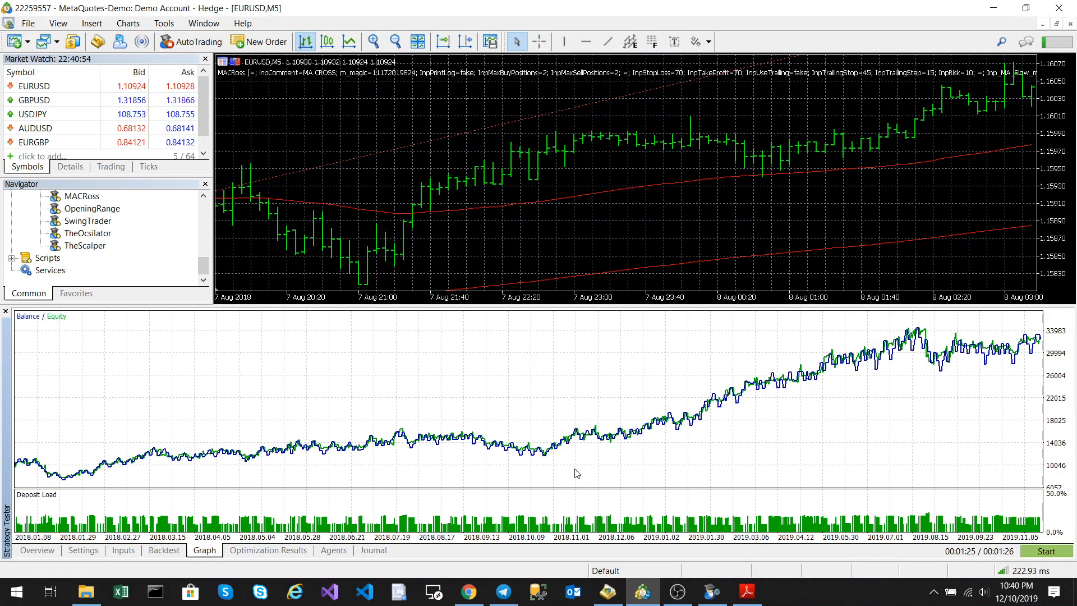
pyautogui.click(268, 549)
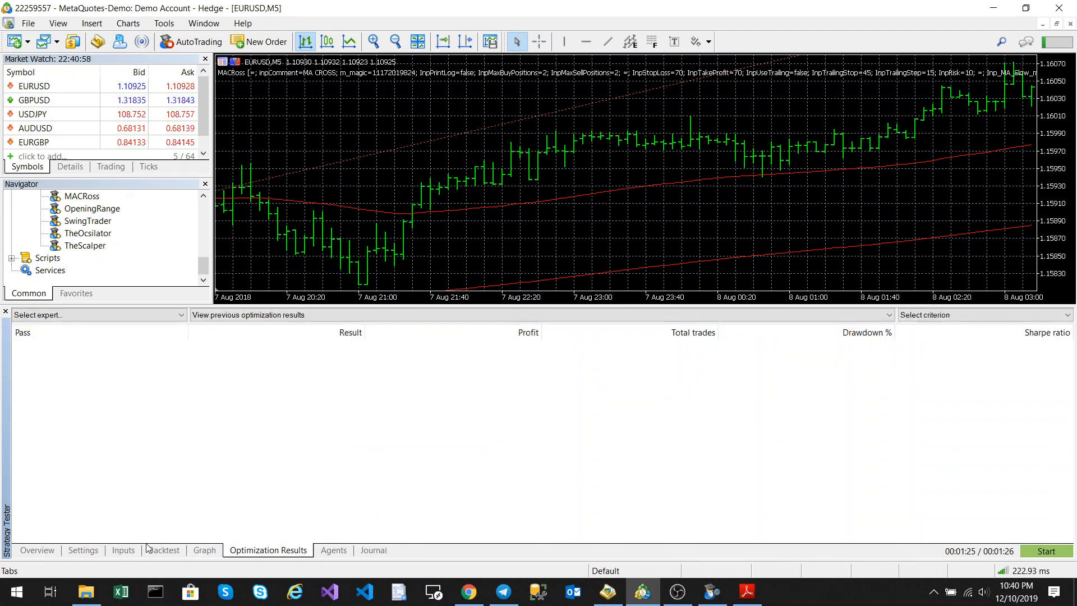
pyautogui.click(164, 549)
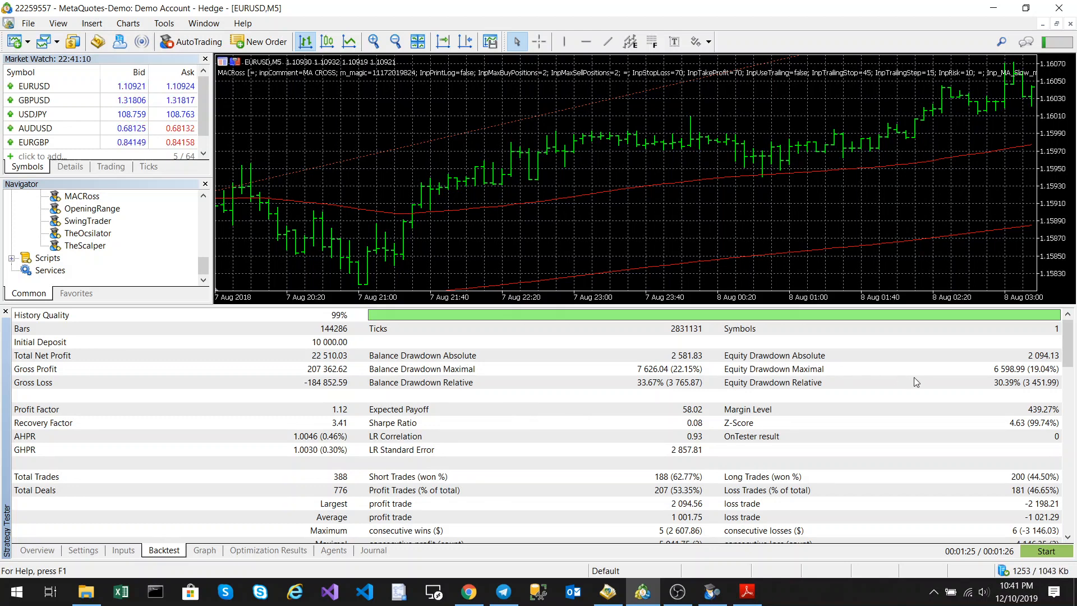
pyautogui.moveTo(119, 563)
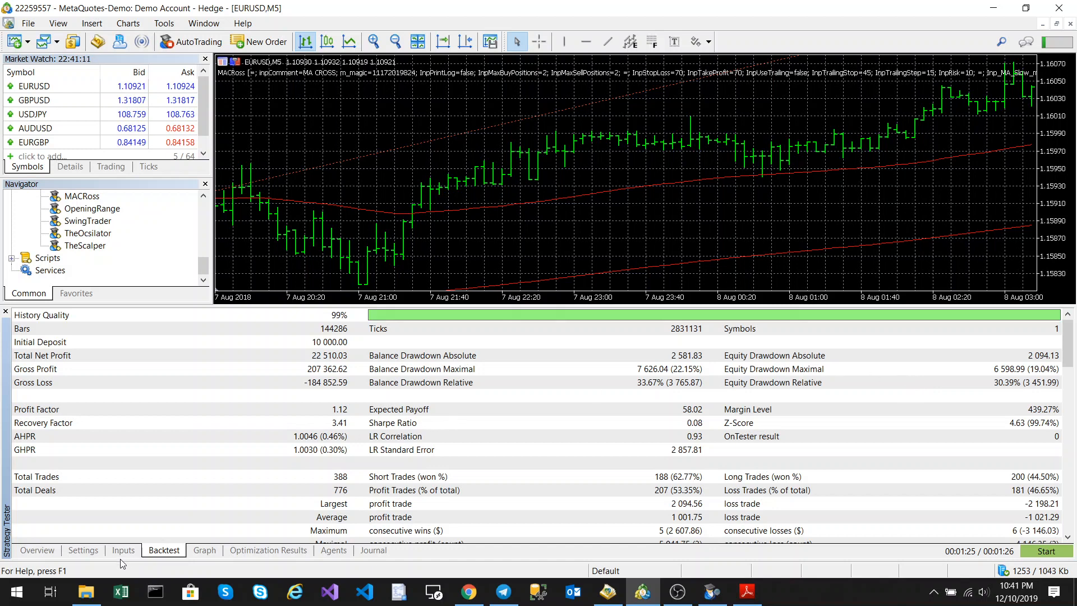
# Set Max Buy Positions to 1, return to Settings, and view the balance graph.
pyautogui.click(123, 551)
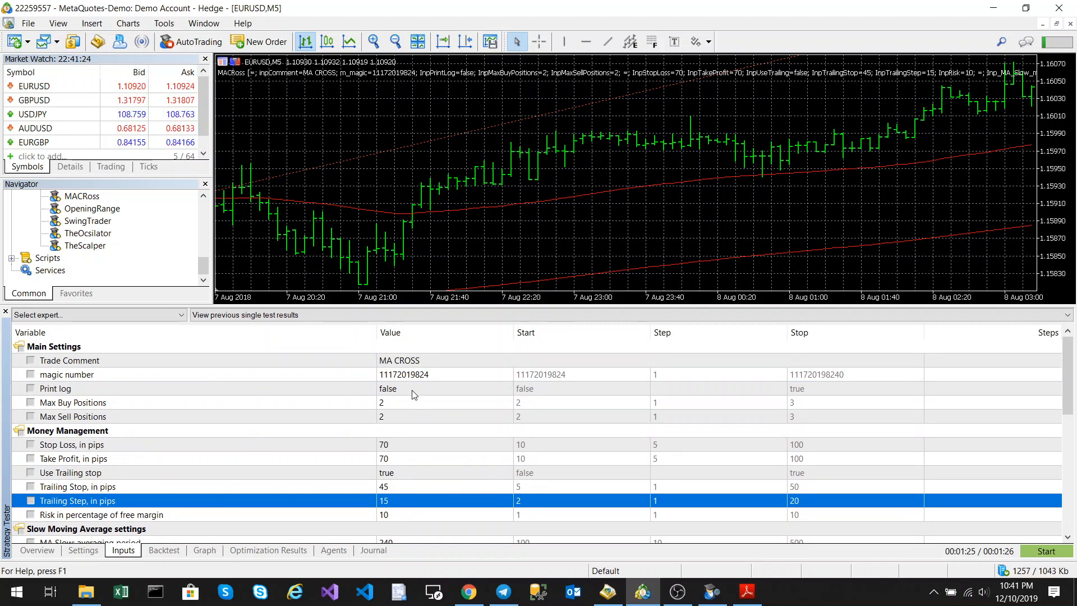
pyautogui.scroll(-3)
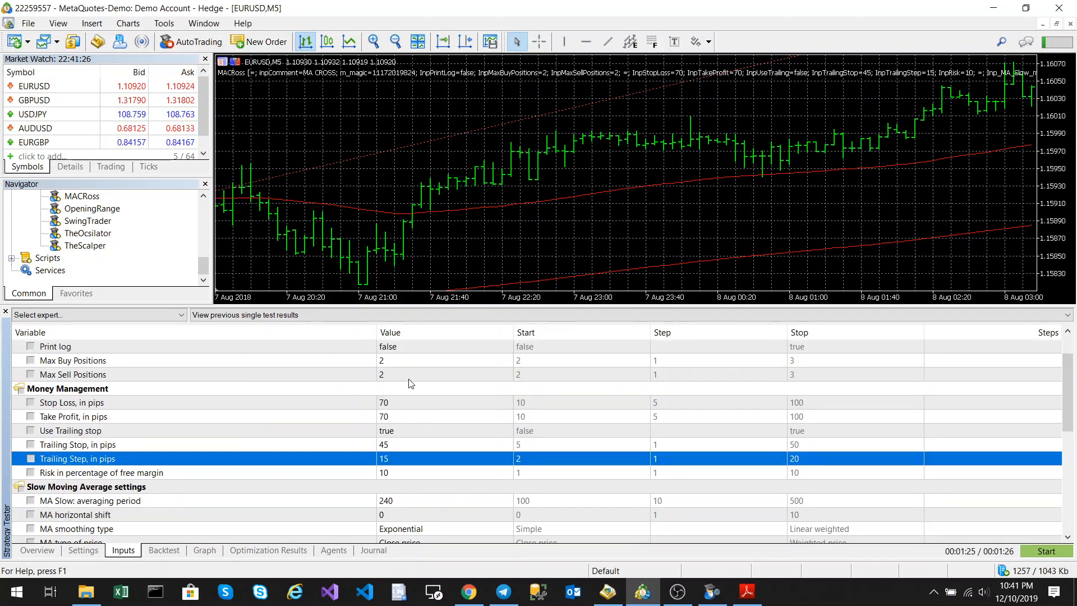
pyautogui.click(444, 360)
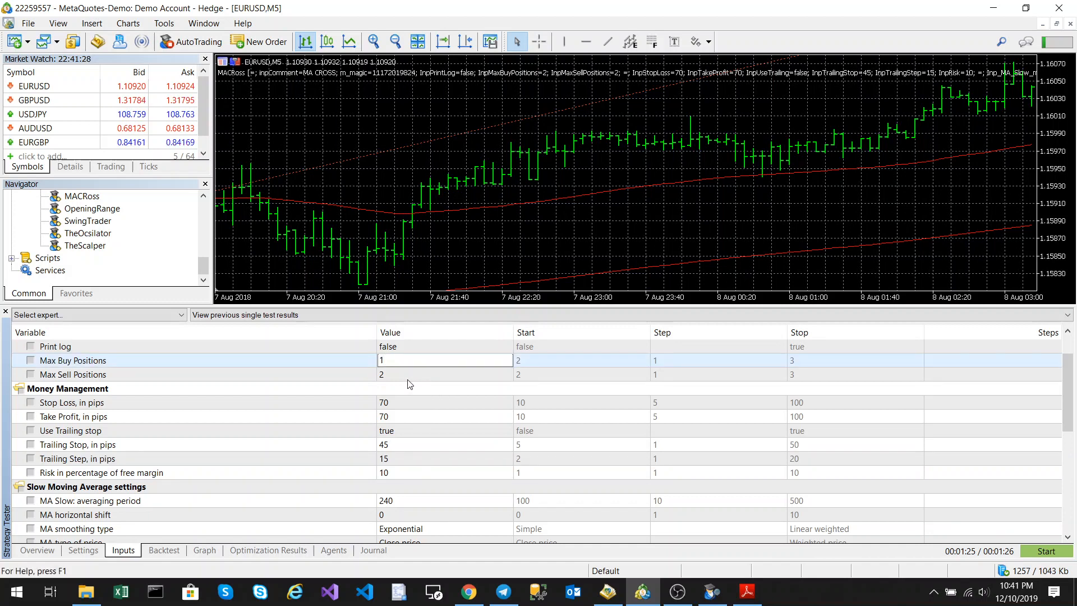
pyautogui.scroll(-3)
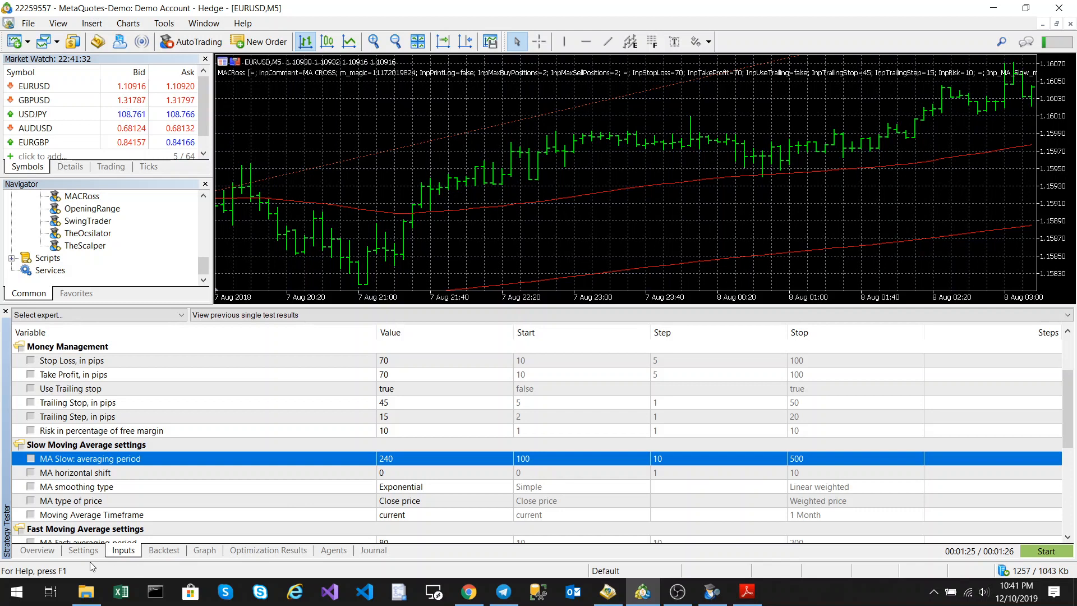
pyautogui.click(83, 550)
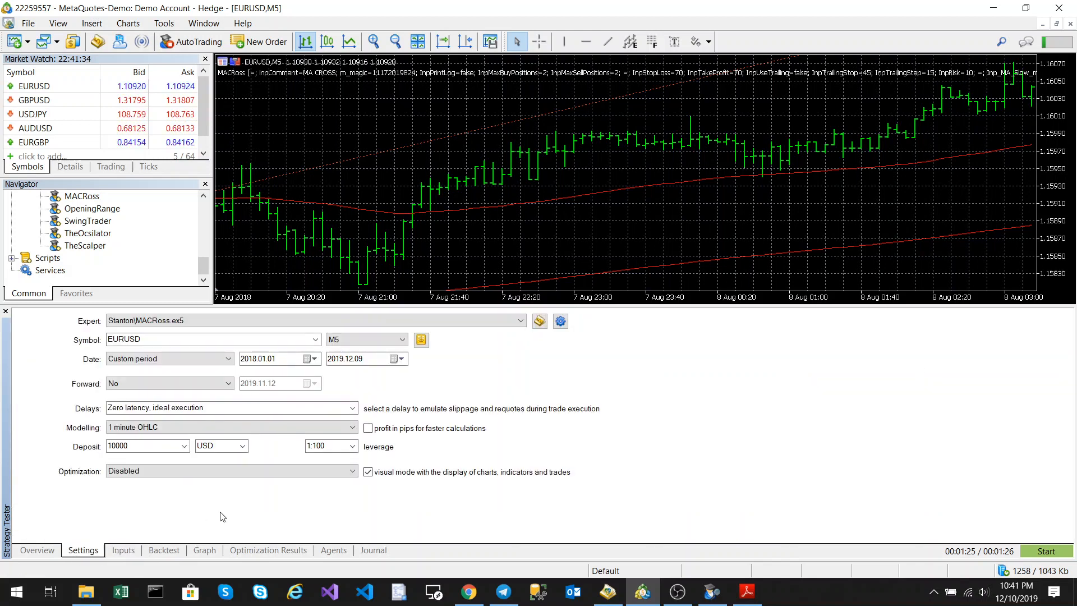
pyautogui.moveTo(123, 550)
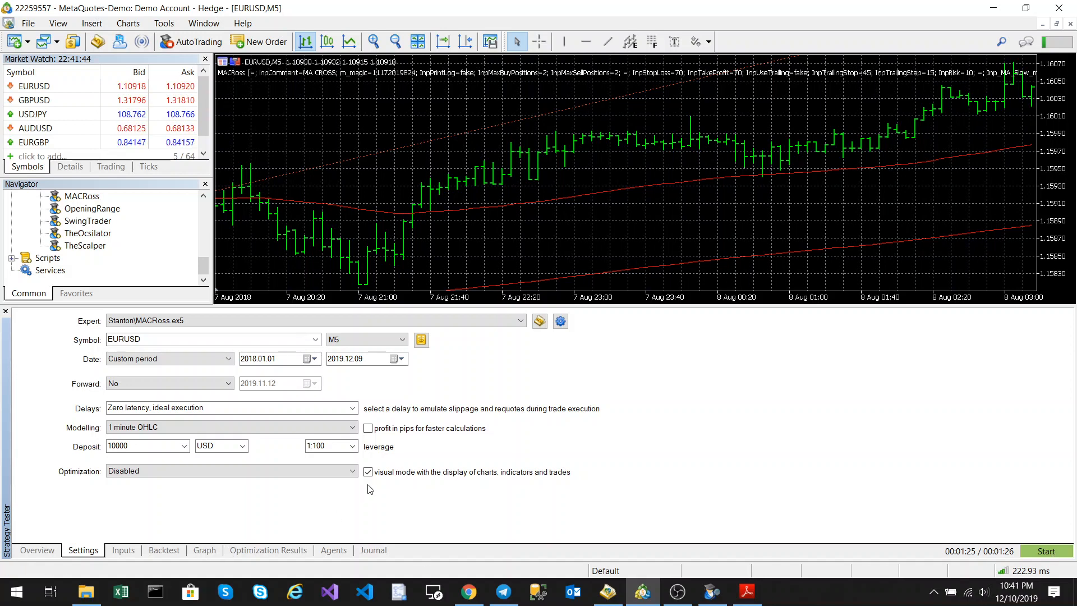
pyautogui.click(204, 550)
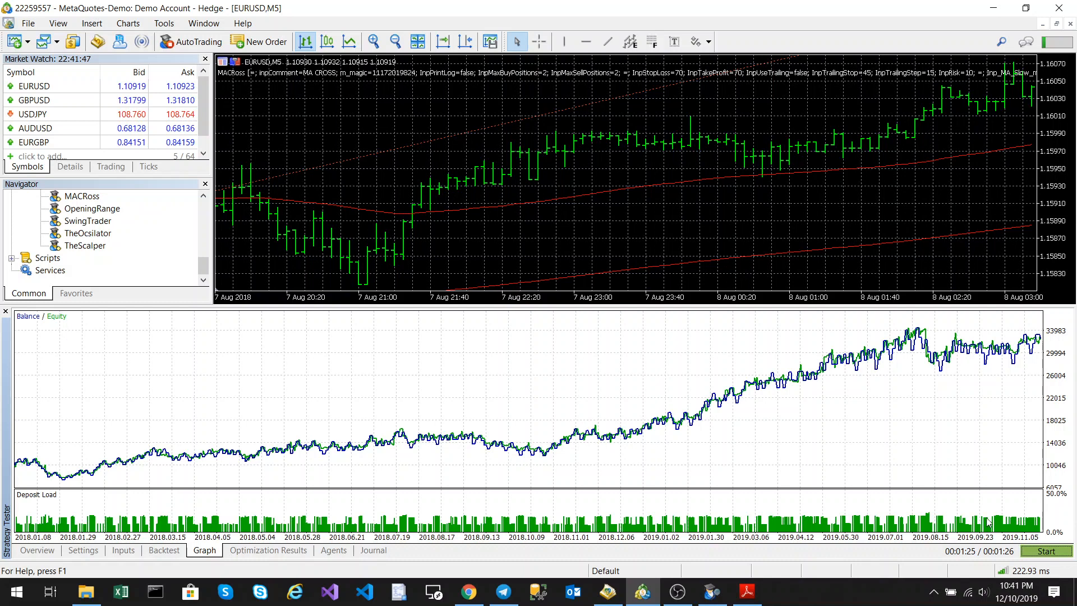
# Start the rerun backtest with the updated single-position inputs.
pyautogui.click(1046, 551)
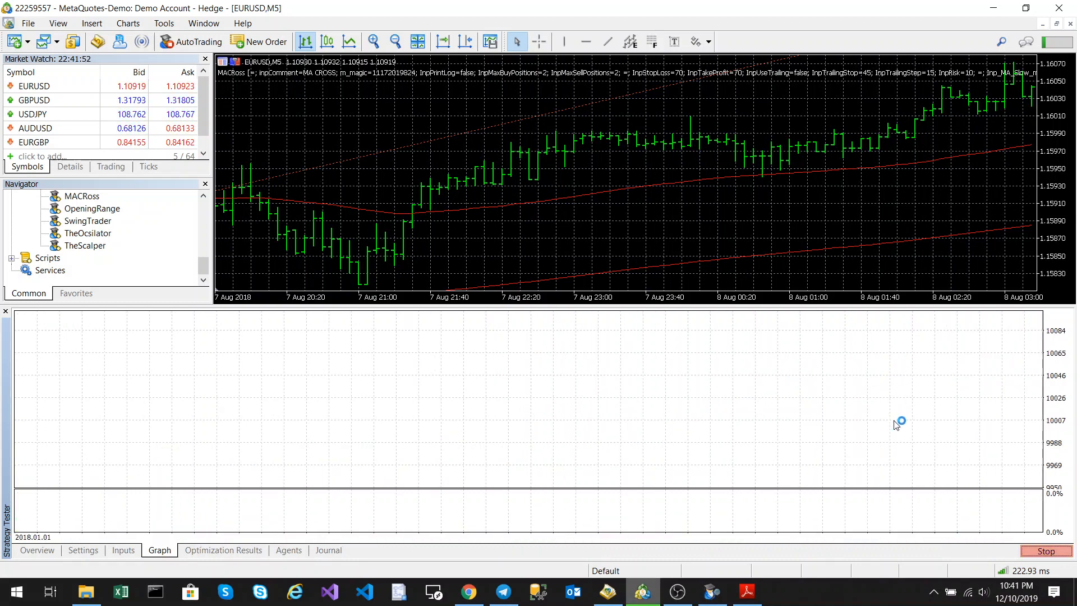
pyautogui.moveTo(895, 424)
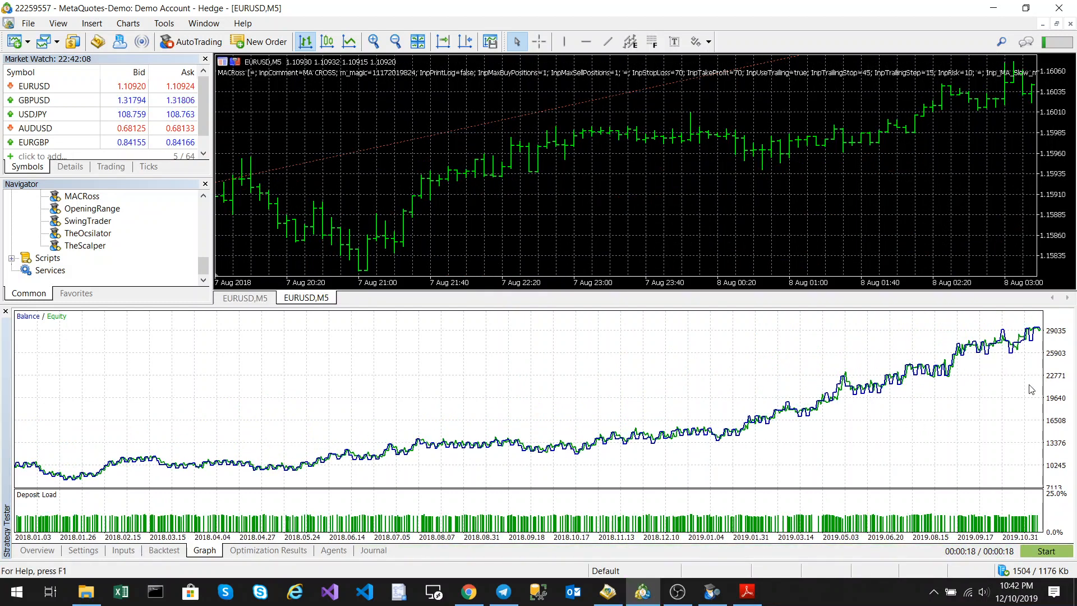
pyautogui.moveTo(951, 479)
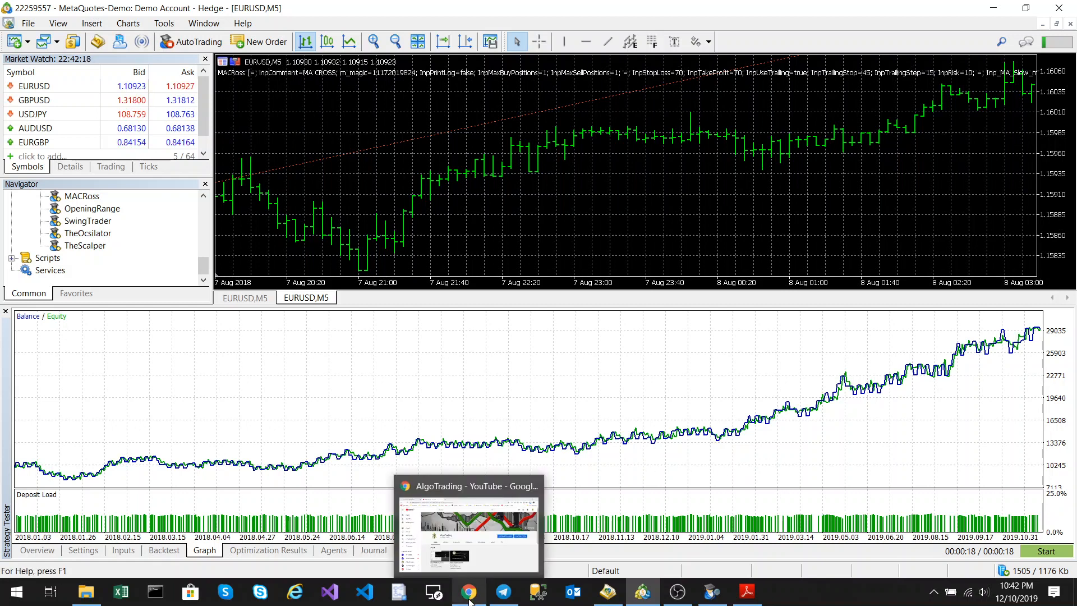
# Switch to Chrome's AlgoTrading tab and open the MA Crossover product listed at R69.
pyautogui.click(469, 591)
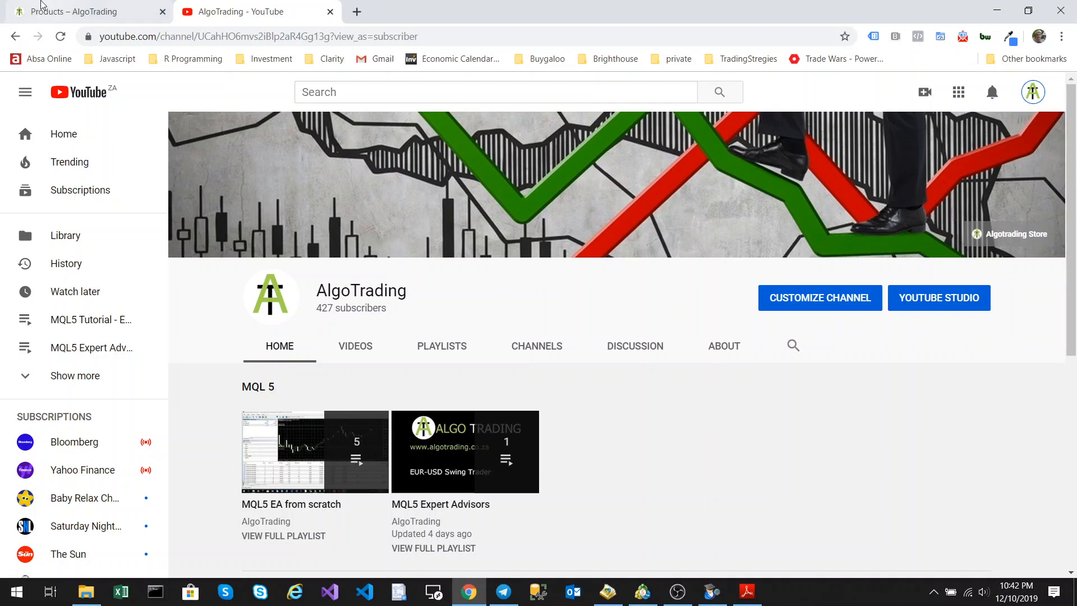
pyautogui.click(73, 12)
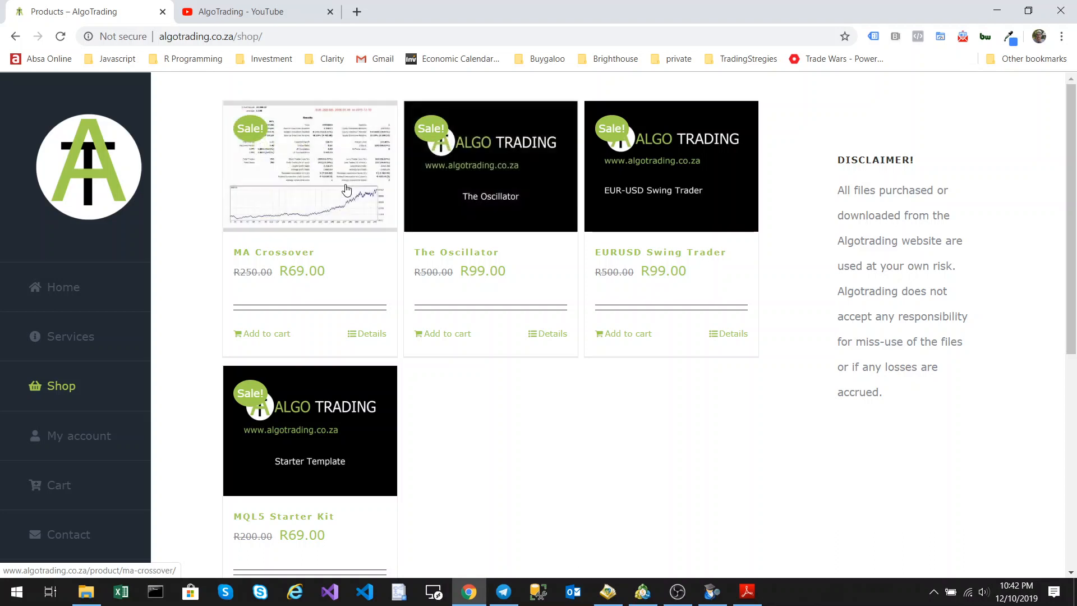
pyautogui.click(309, 166)
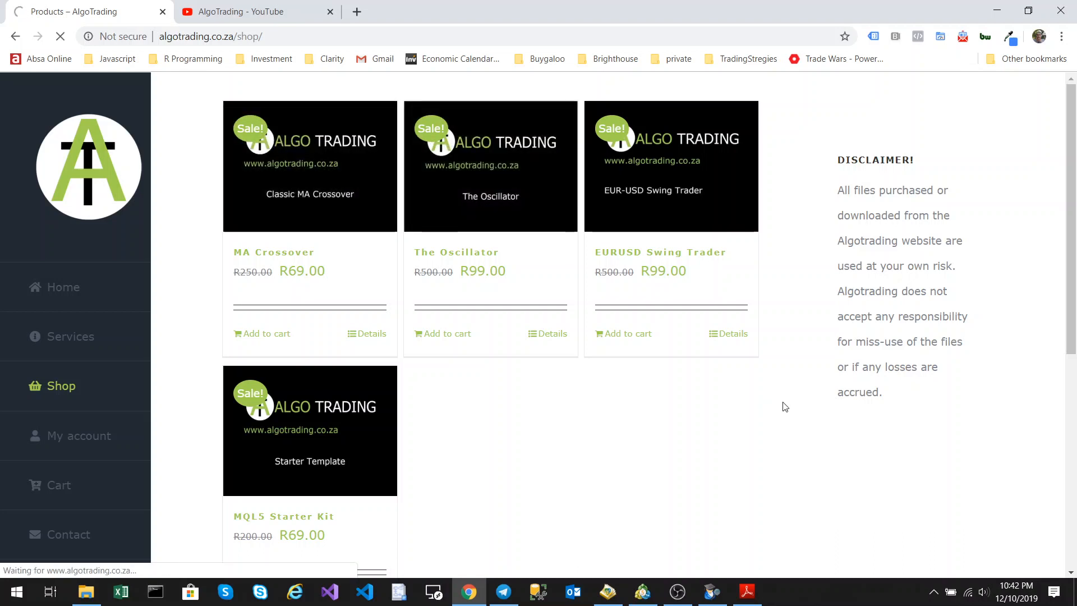
pyautogui.click(273, 252)
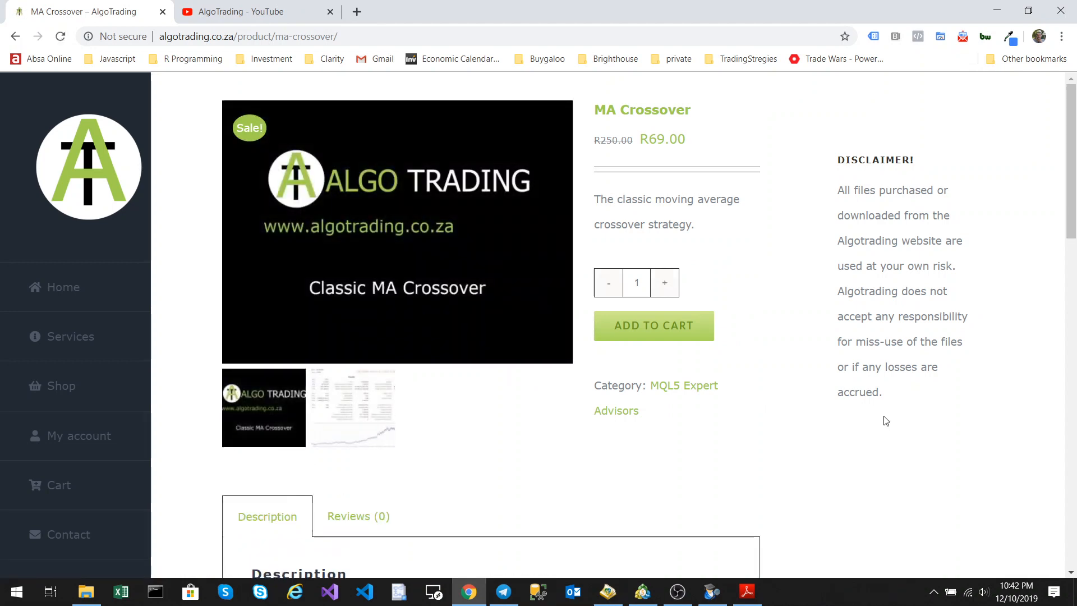
# Scroll through the MA Crossover description's entry rules and EUR/USD M5 defaults, then back to the top.
pyautogui.scroll(-3)
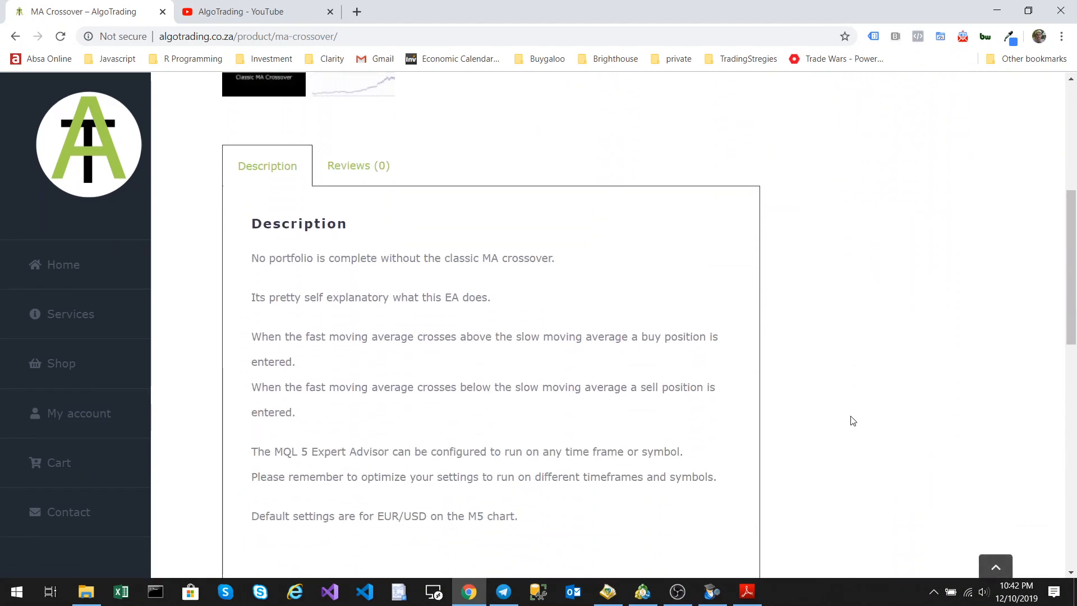
pyautogui.scroll(3)
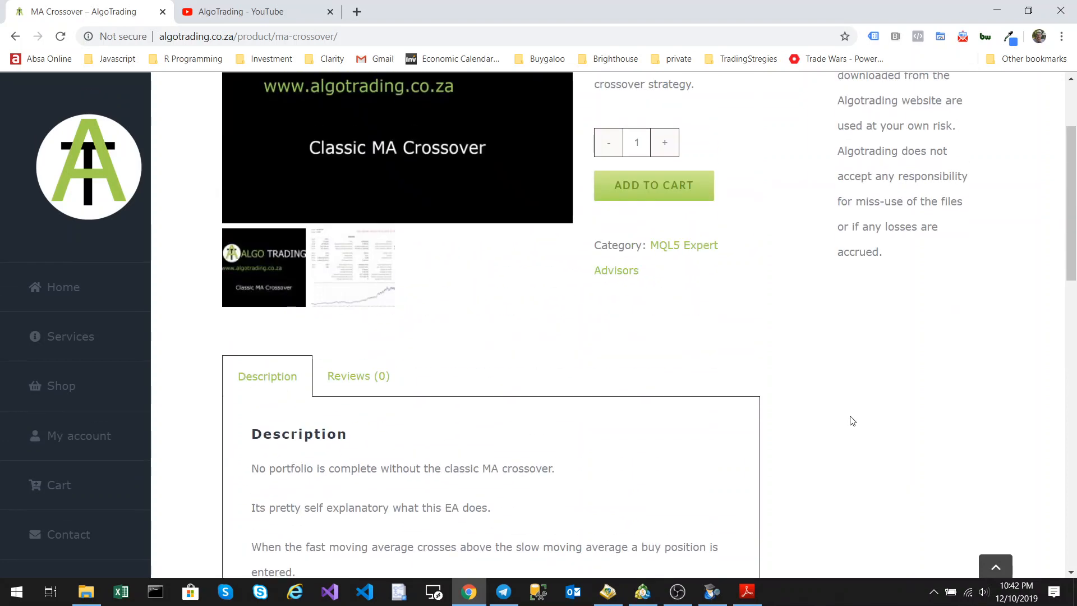
pyautogui.scroll(3)
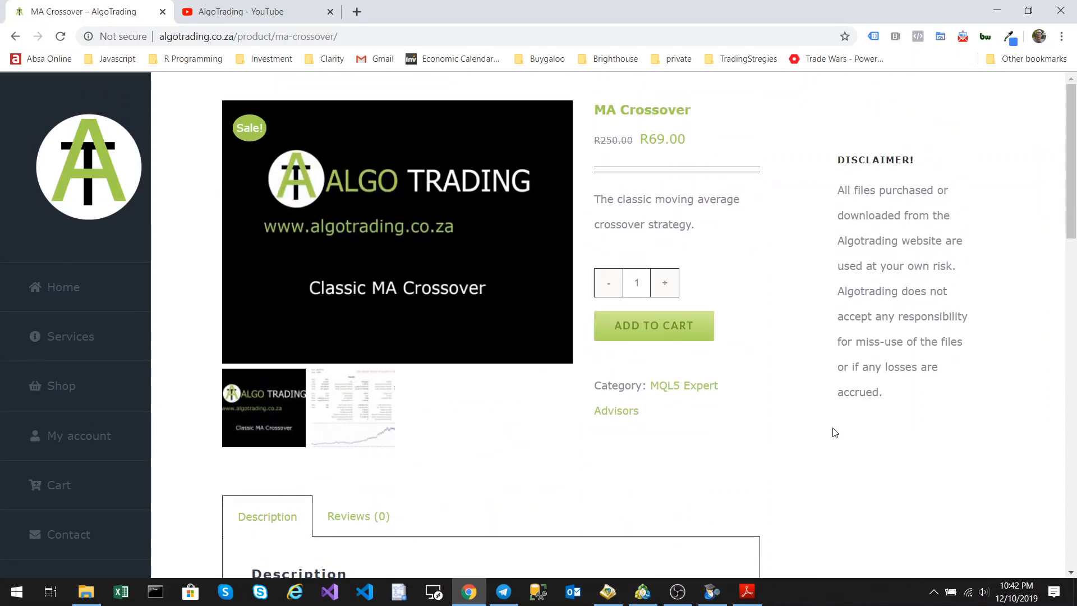
pyautogui.moveTo(613, 458)
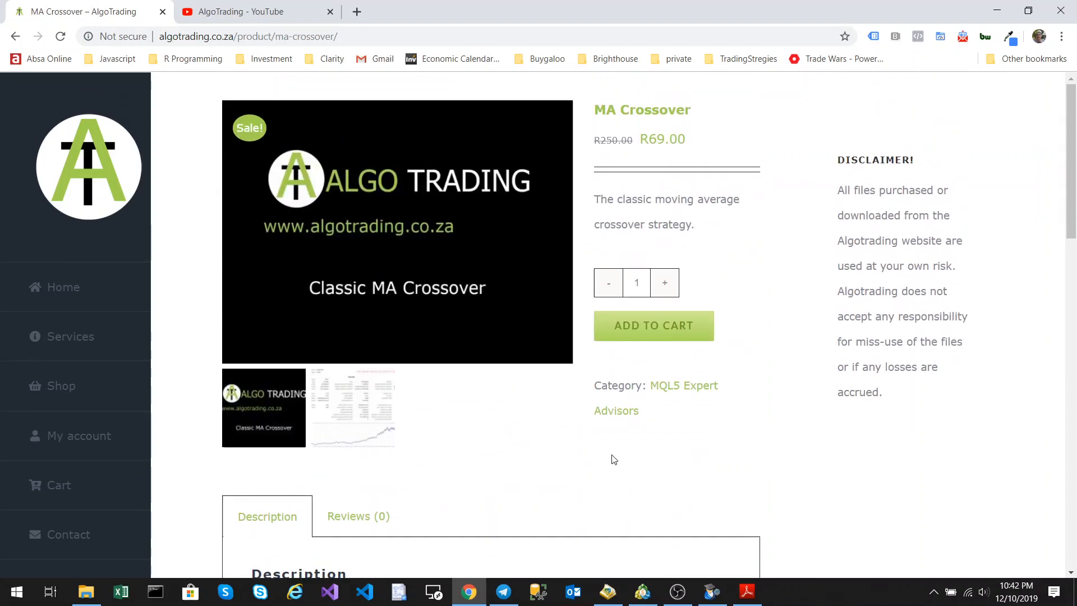
pyautogui.moveTo(254, 12)
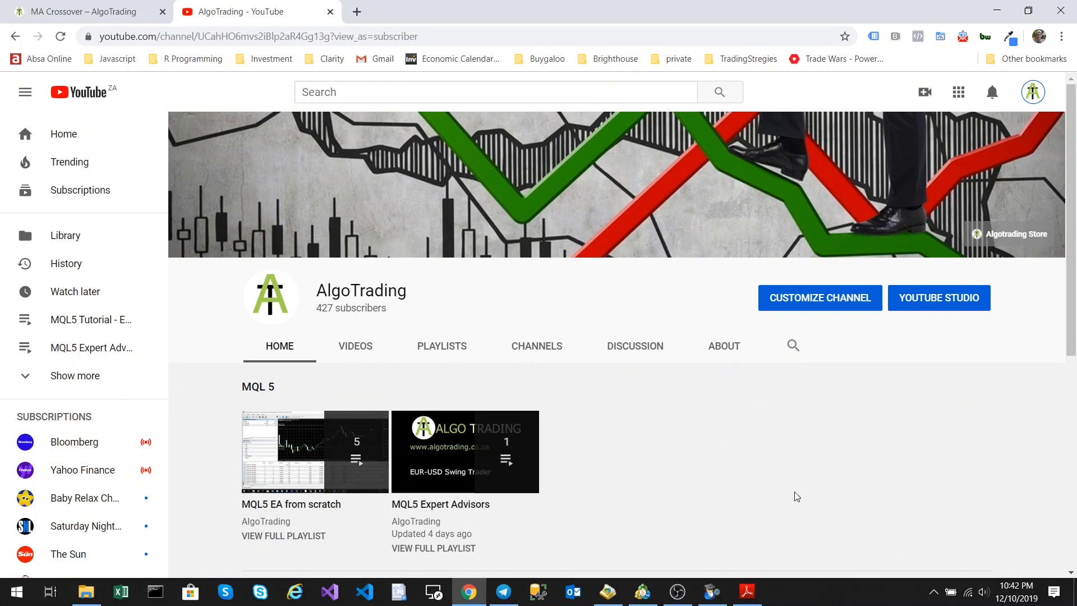
pyautogui.moveTo(865, 488)
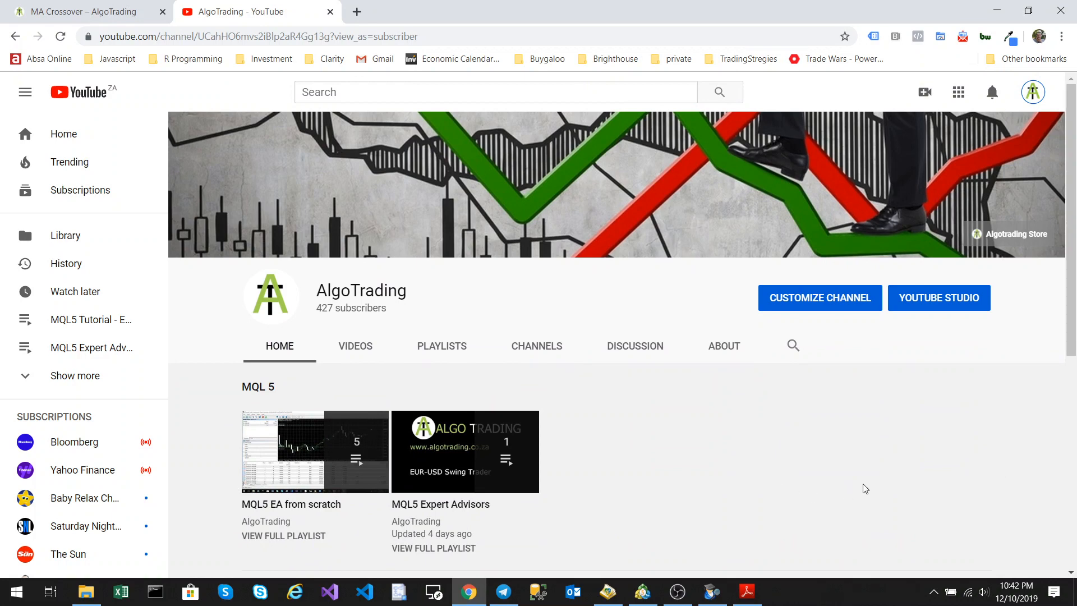